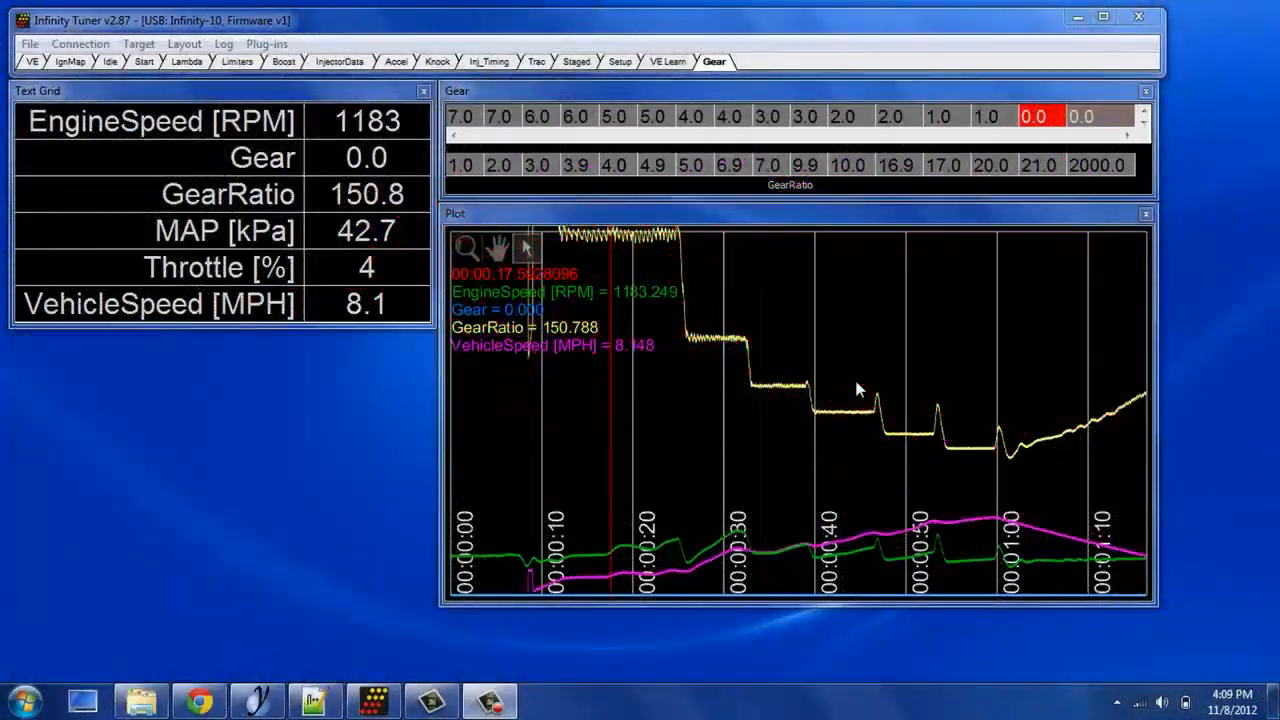
{"action": "mouse_move", "coordinate": [768, 202]}
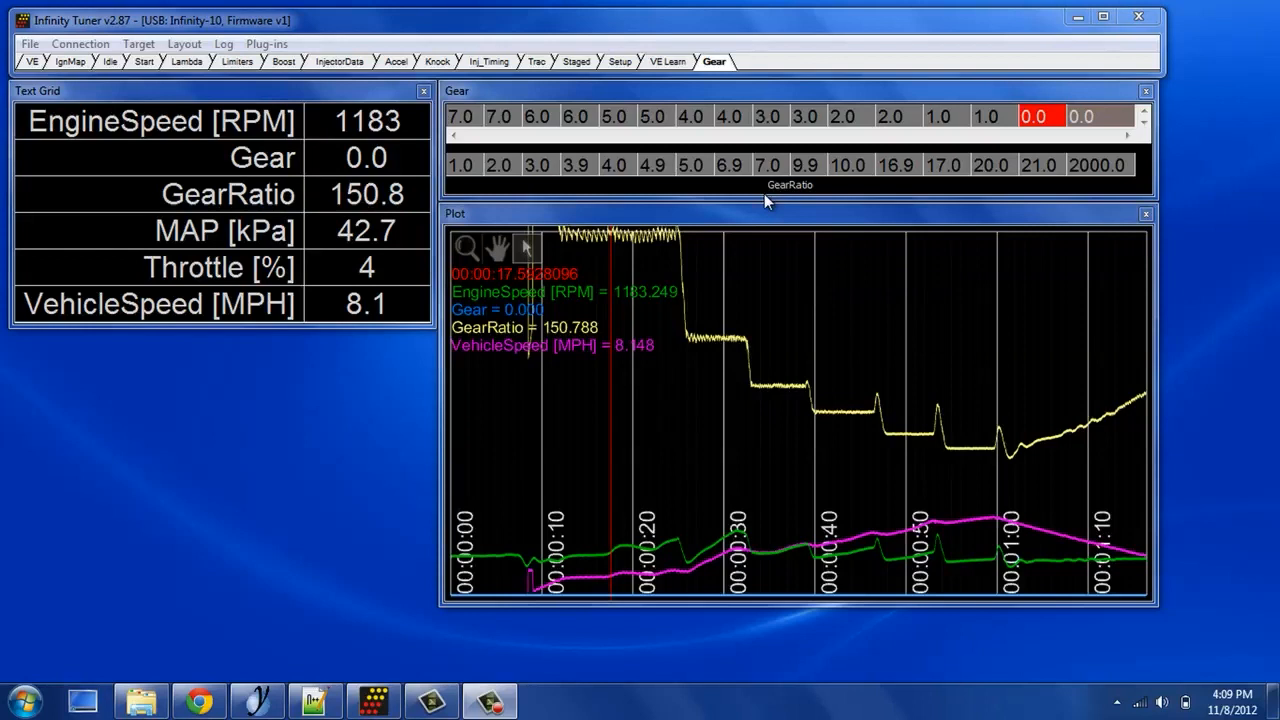
{"action": "mouse_move", "coordinate": [582, 252]}
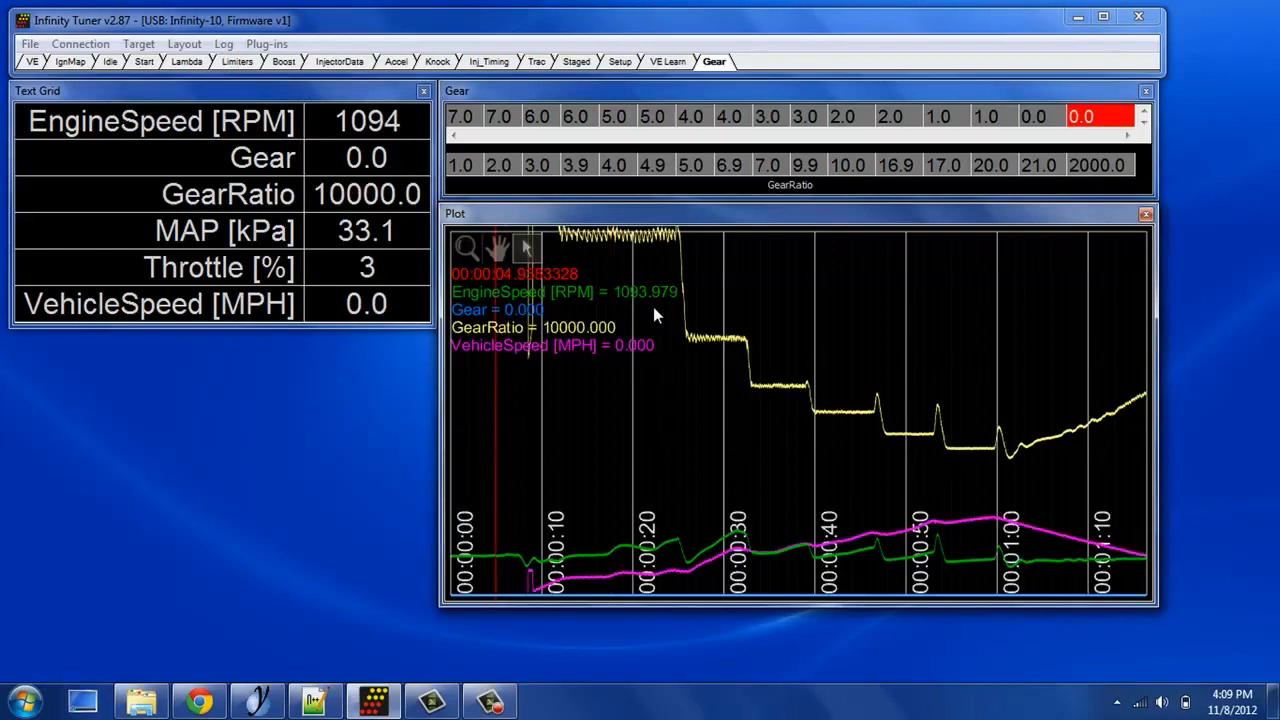
{"action": "mouse_move", "coordinate": [604, 360]}
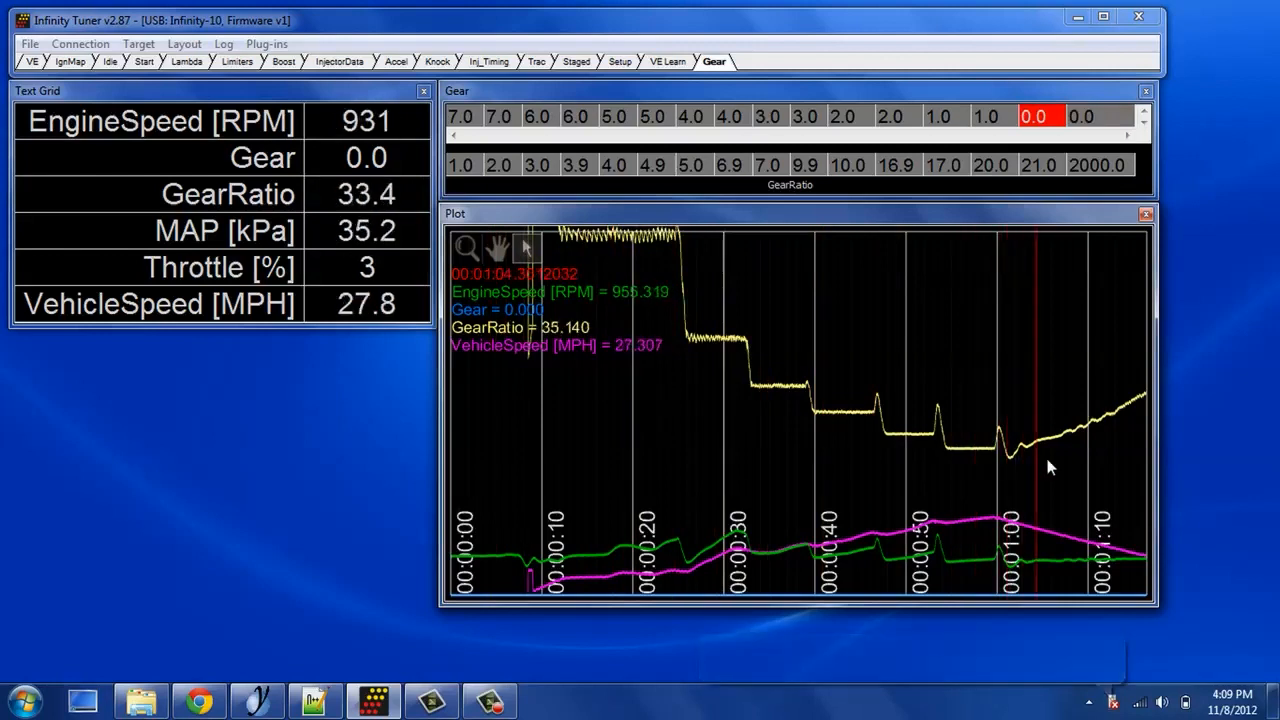
{"action": "mouse_move", "coordinate": [1138, 476]}
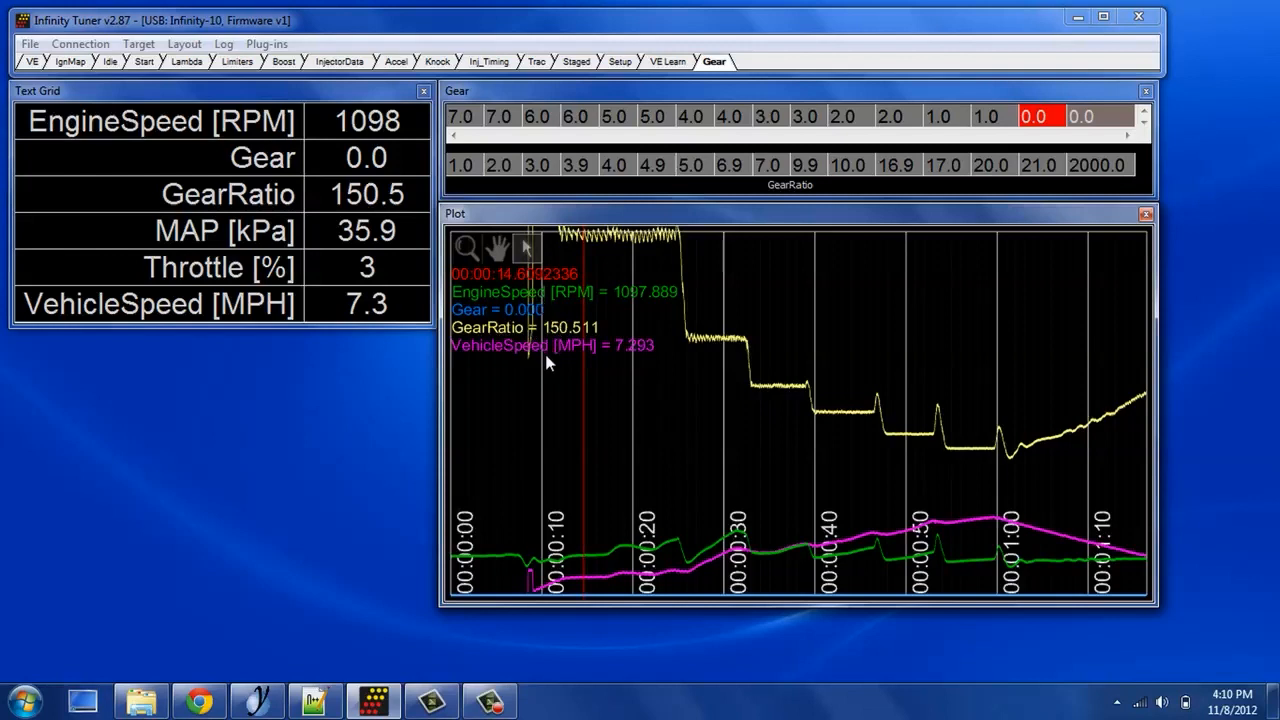
{"action": "mouse_move", "coordinate": [594, 422]}
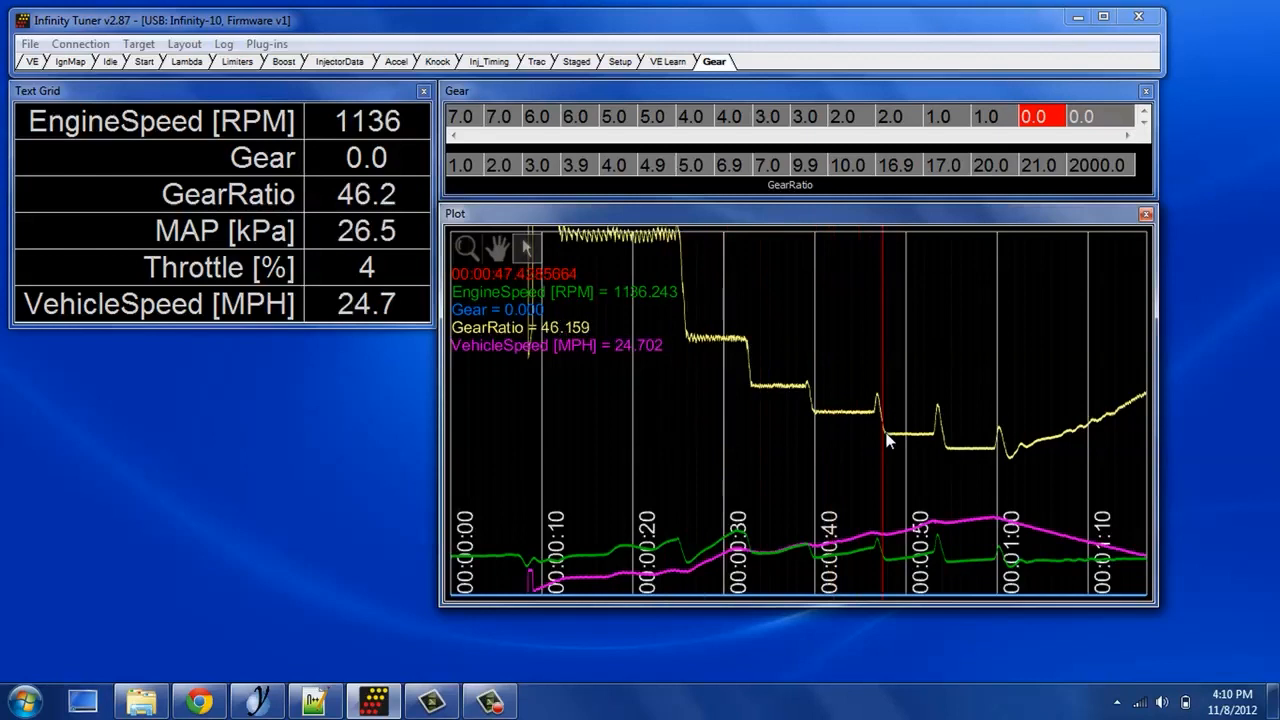
{"action": "mouse_move", "coordinate": [956, 454]}
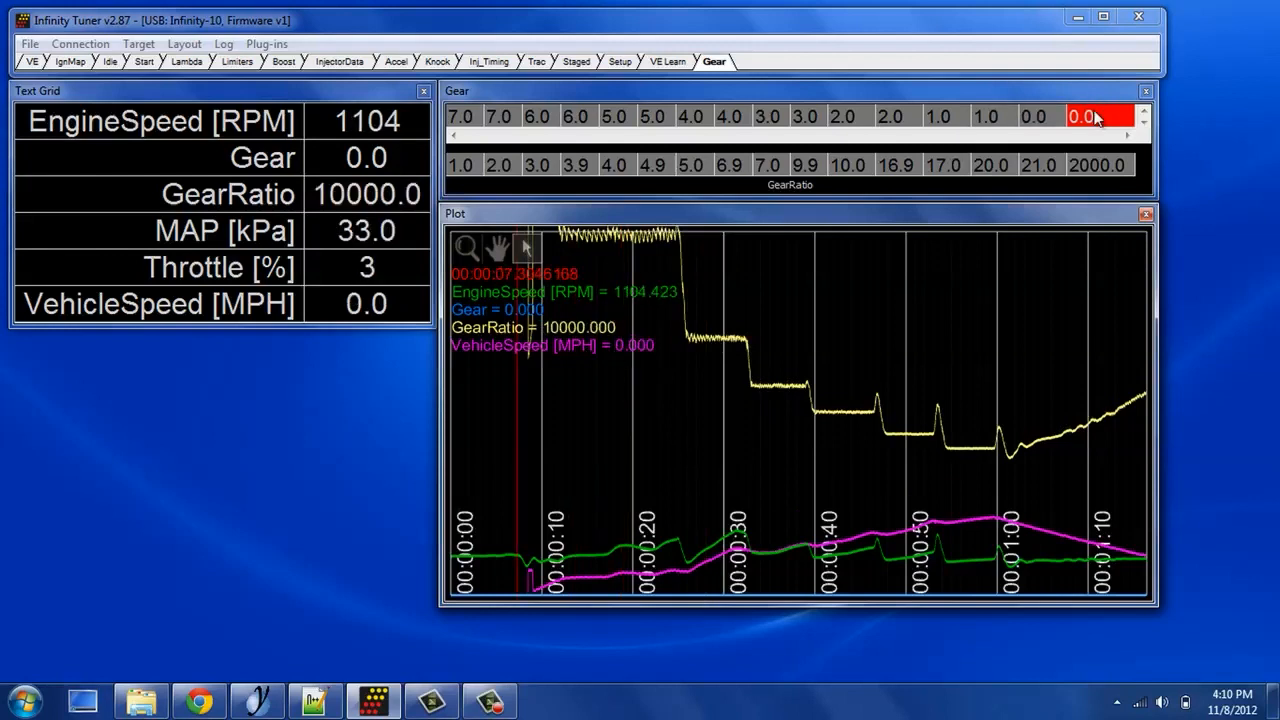
{"action": "mouse_move", "coordinate": [1100, 130]}
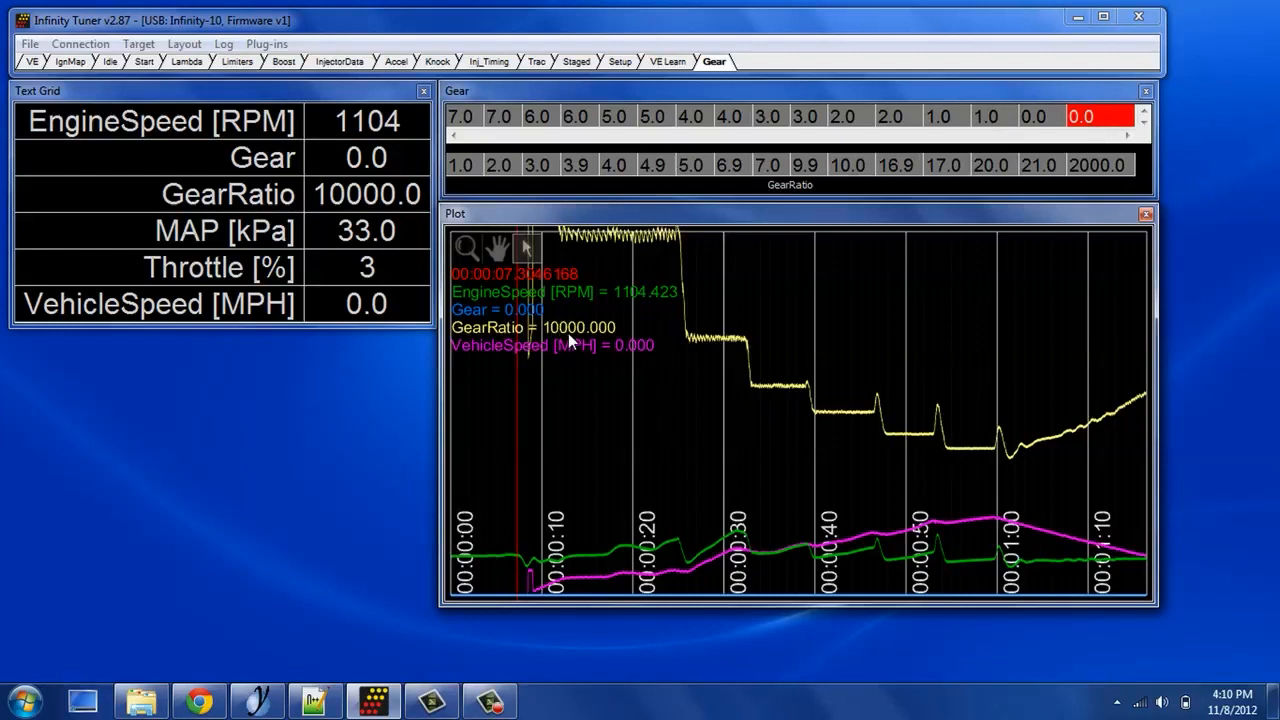
{"action": "mouse_move", "coordinate": [816, 216]}
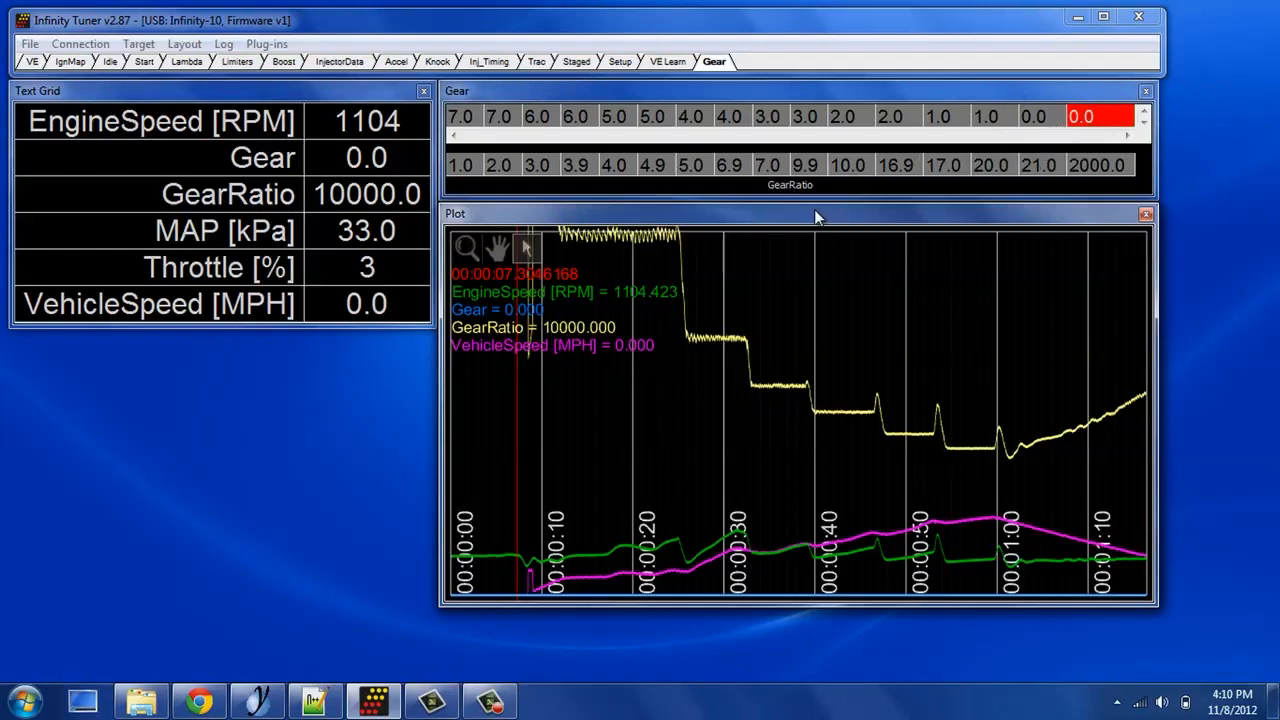
{"action": "mouse_move", "coordinate": [784, 198]}
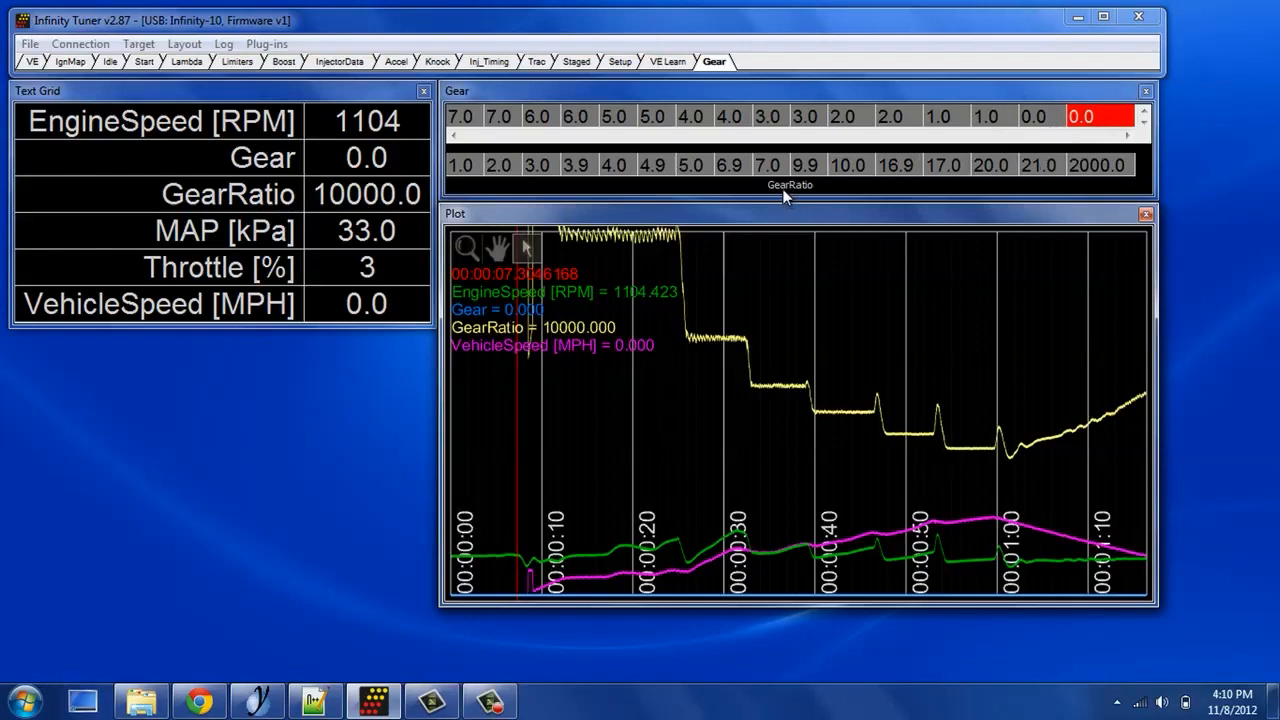
{"action": "mouse_move", "coordinate": [1096, 172]}
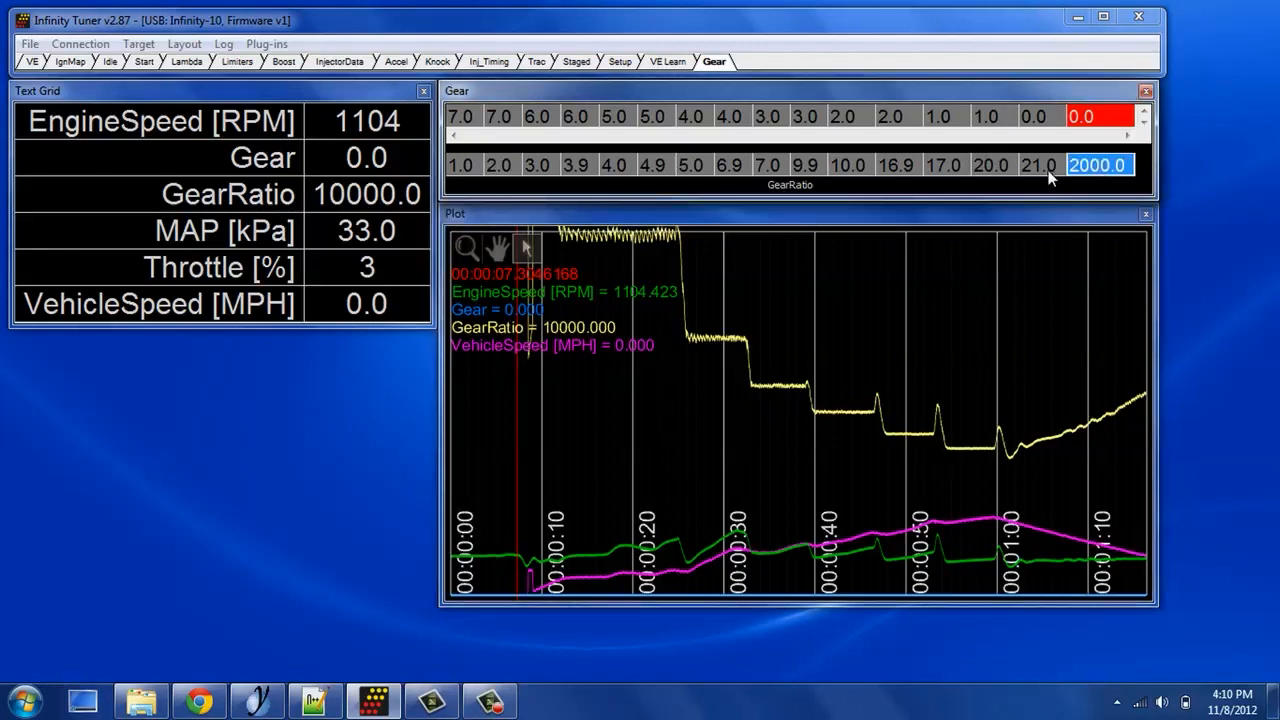
Change the top GearRatio breakpoints to 17.0, 199.0, 200.0 and 11000.0
{"action": "left_click", "coordinate": [1038, 164]}
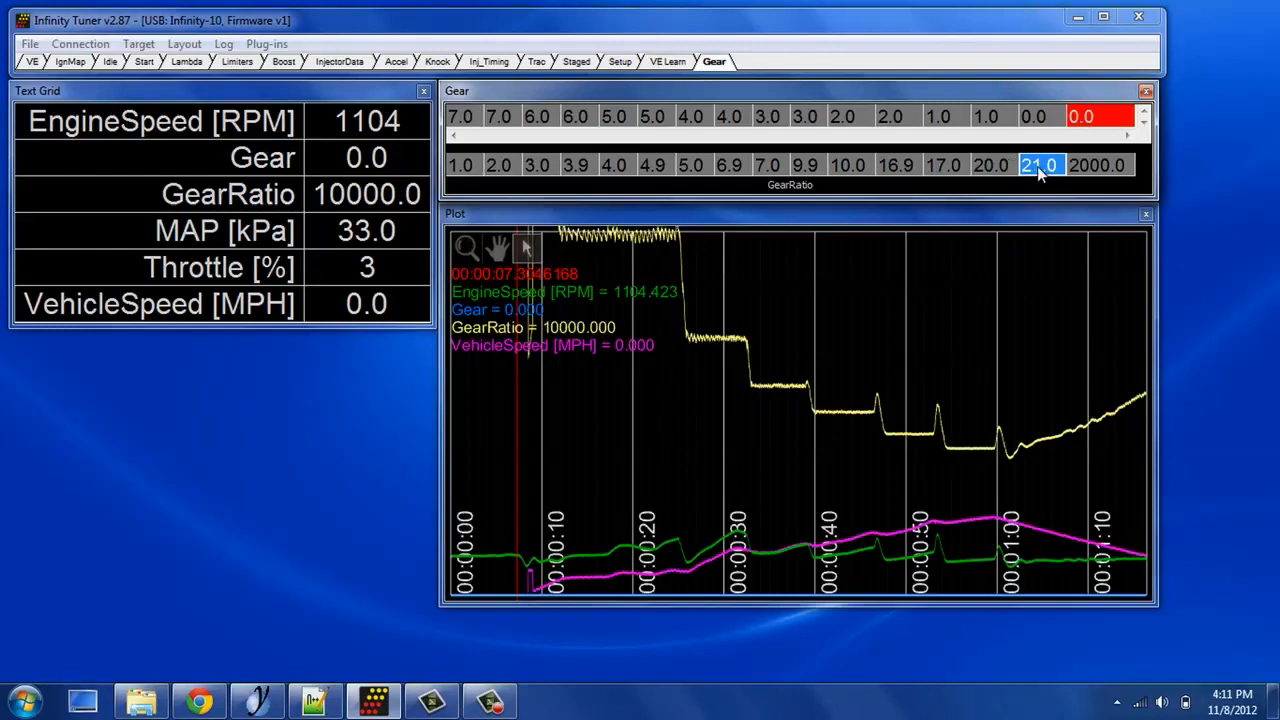
{"action": "mouse_move", "coordinate": [636, 332]}
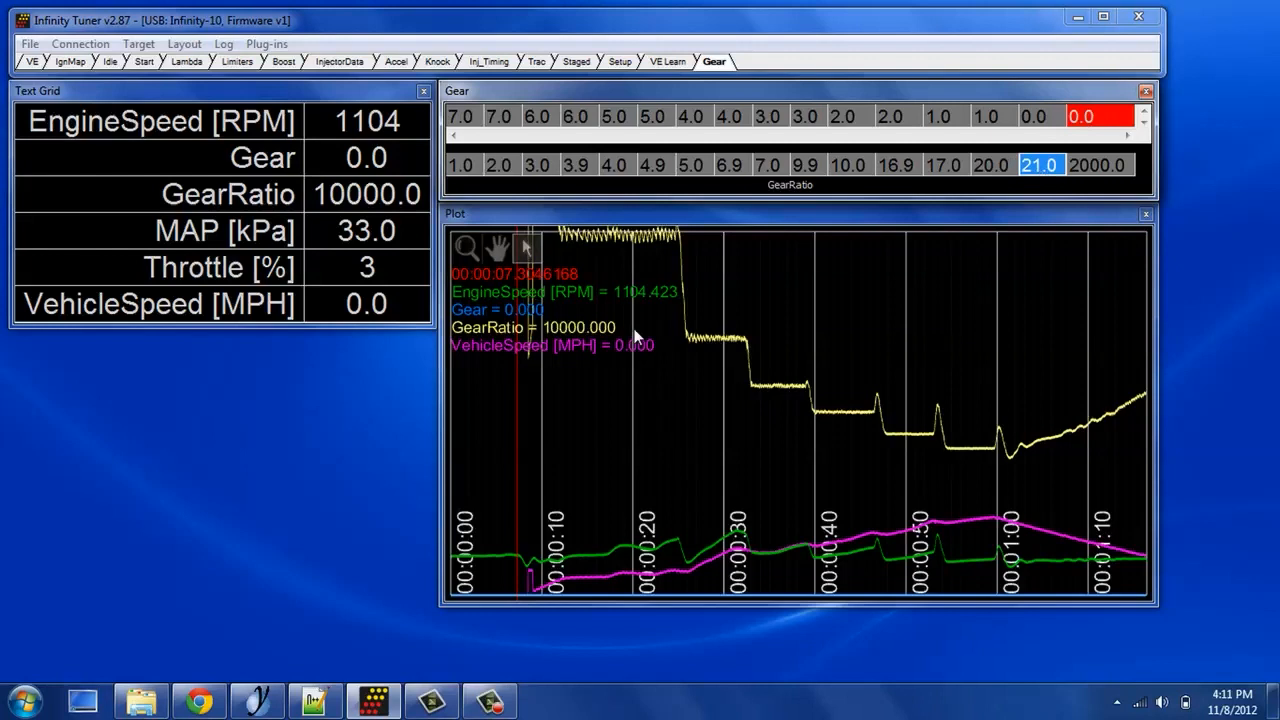
{"action": "mouse_move", "coordinate": [600, 258]}
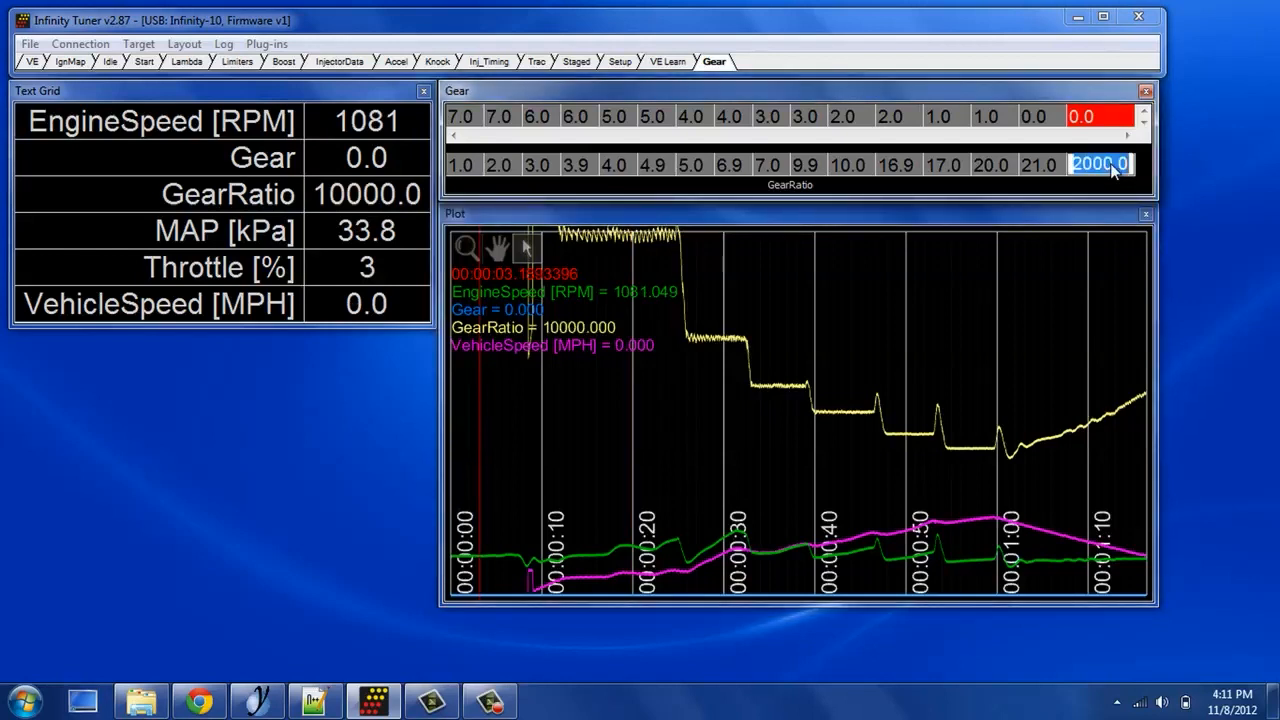
{"action": "type", "text": "11000"}
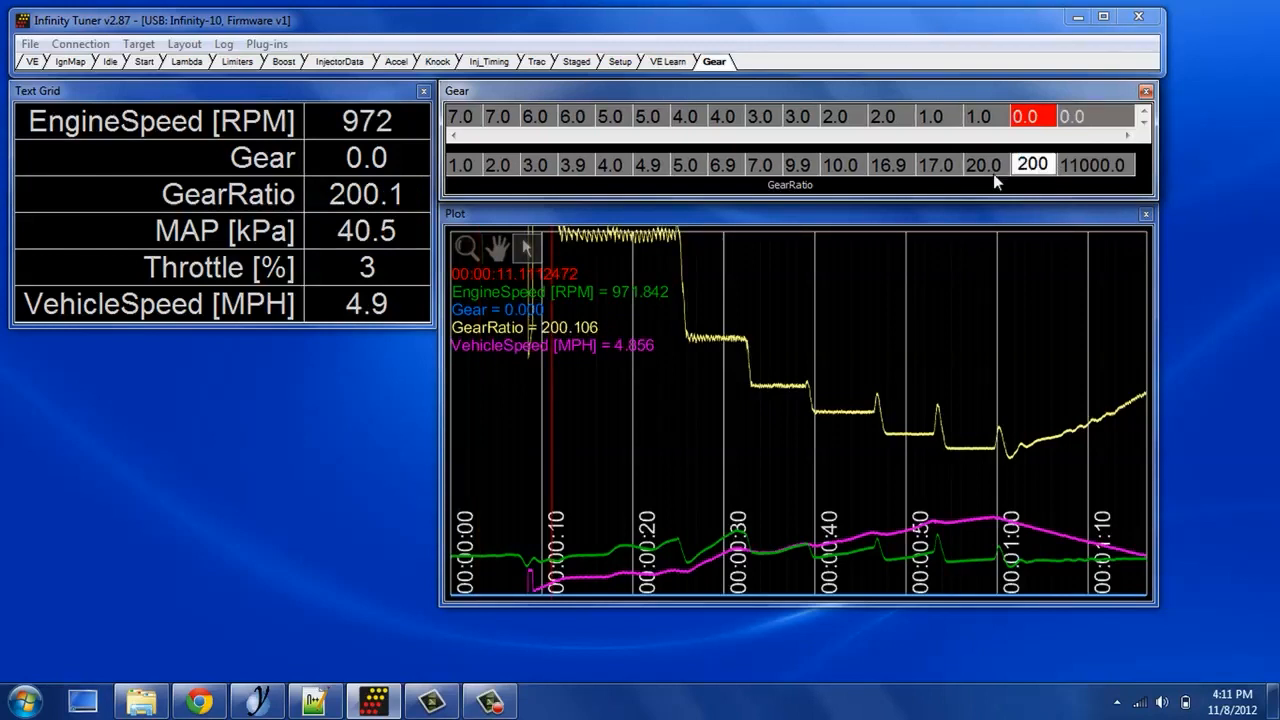
{"action": "left_click", "coordinate": [1032, 164]}
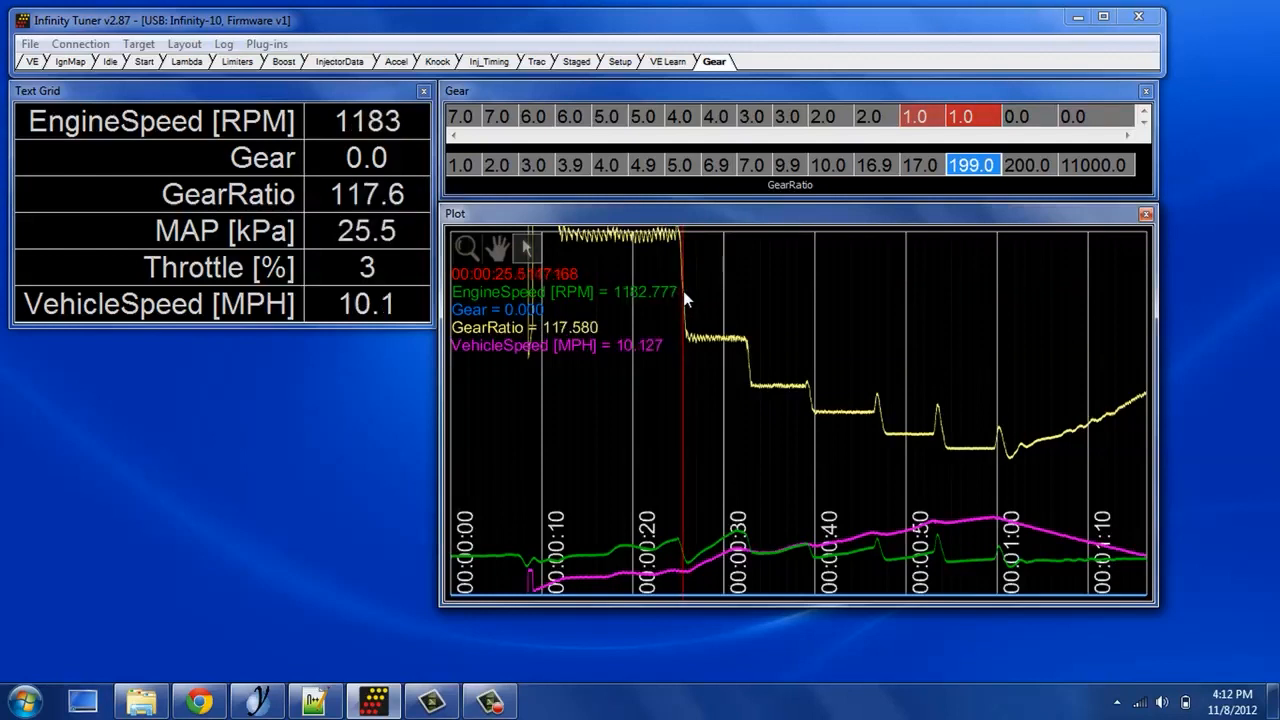
{"action": "mouse_move", "coordinate": [890, 120]}
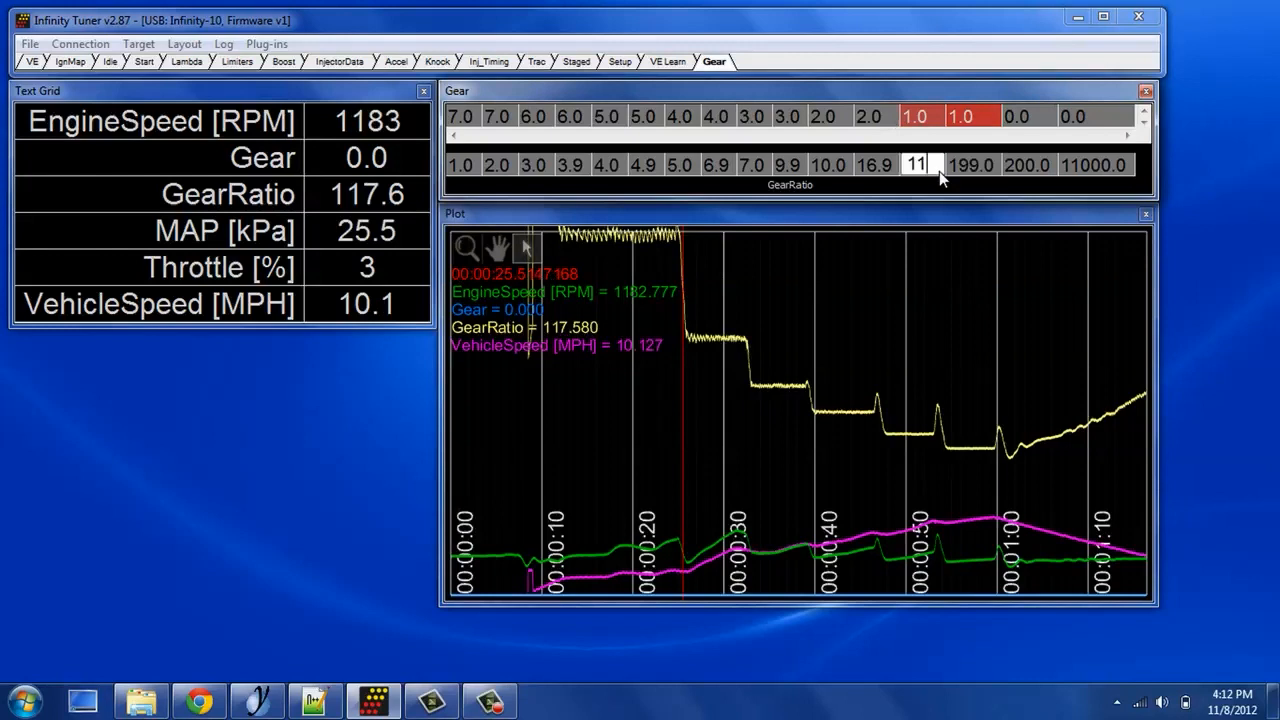
Set the mid GearRatio breakpoints to 59, 60, 74, 75, 109 and 110
{"action": "left_click", "coordinate": [974, 164]}
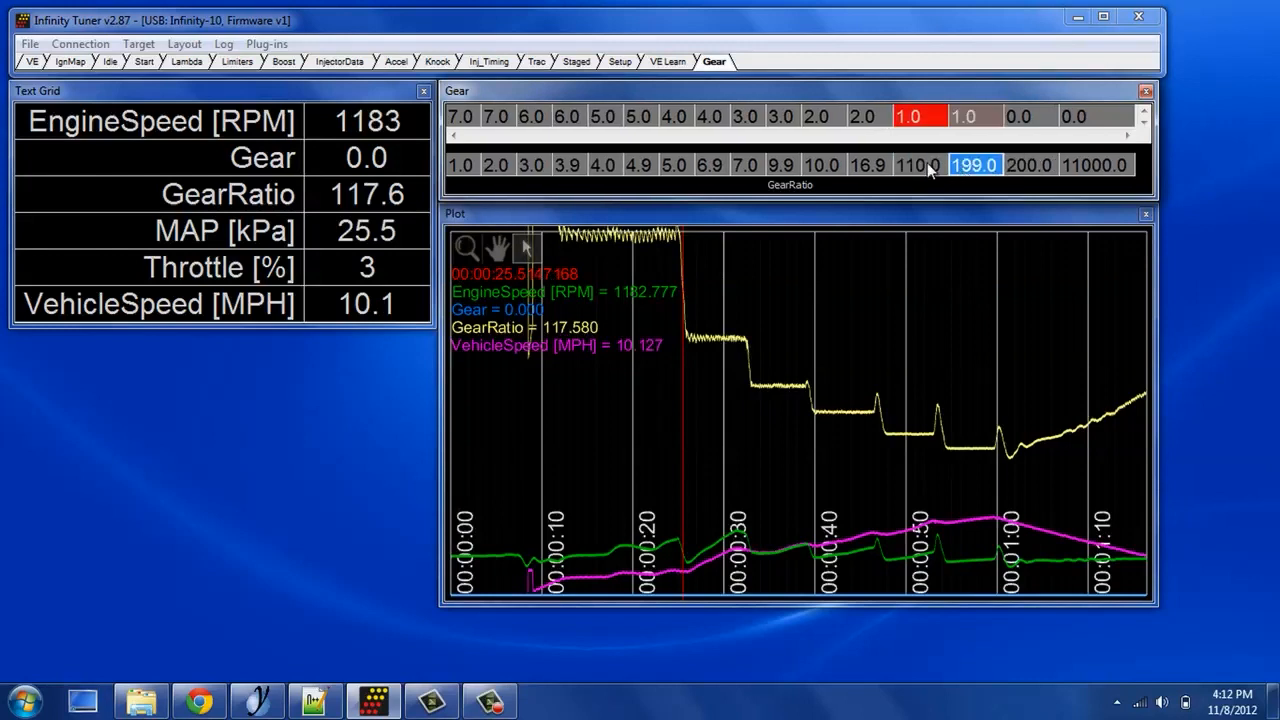
{"action": "left_click", "coordinate": [868, 164]}
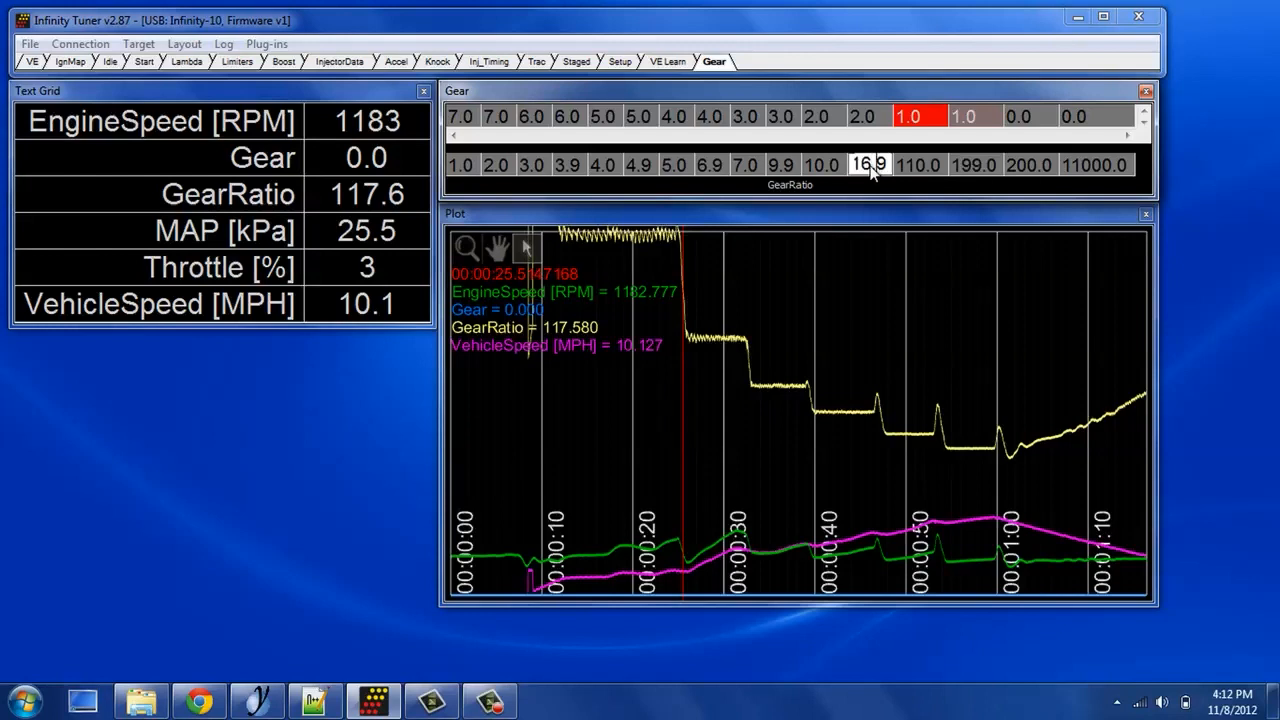
{"action": "left_click", "coordinate": [864, 164]}
{"action": "type", "text": "109"}
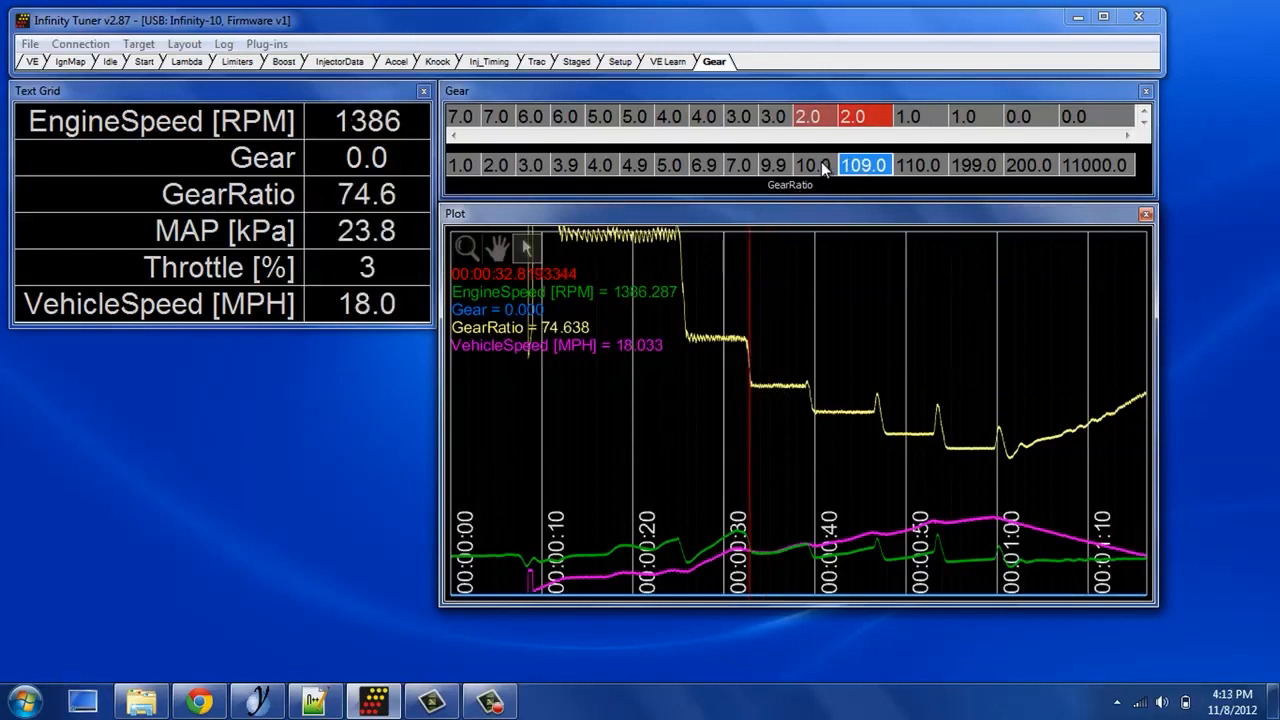
{"action": "left_click", "coordinate": [816, 164]}
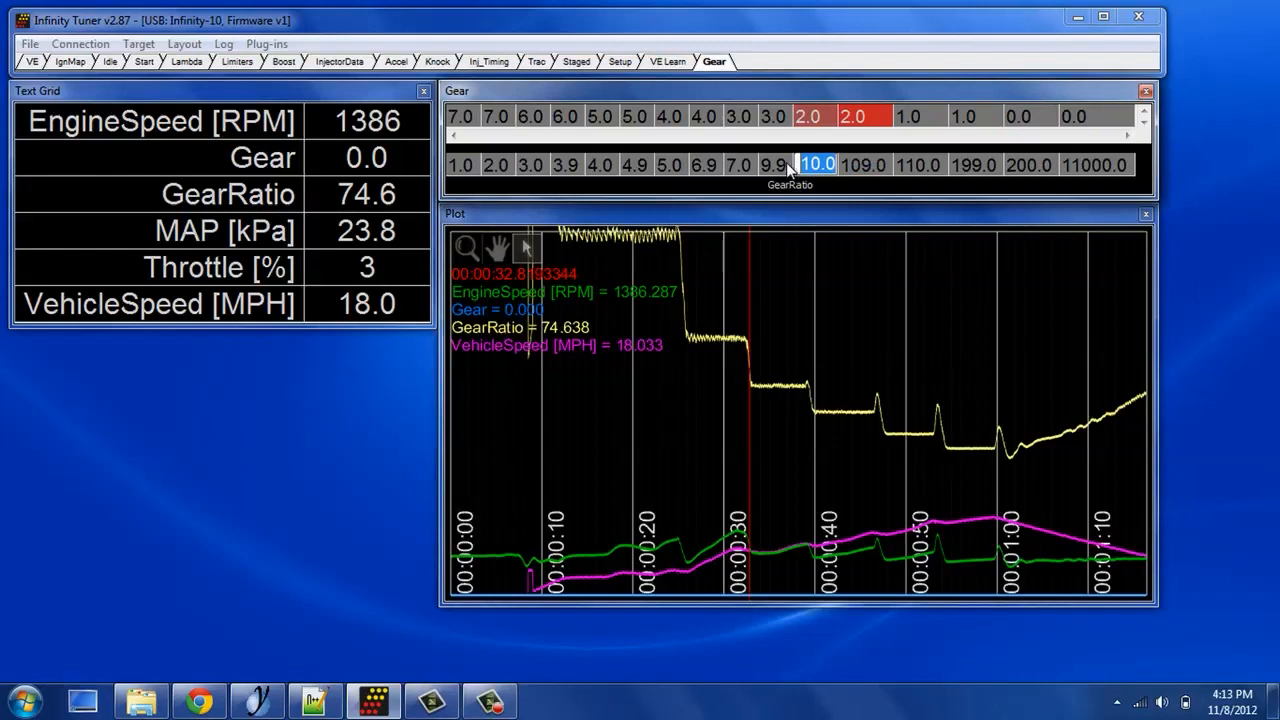
{"action": "type", "text": "75"}
{"action": "left_click", "coordinate": [776, 166]}
{"action": "type", "text": "74"}
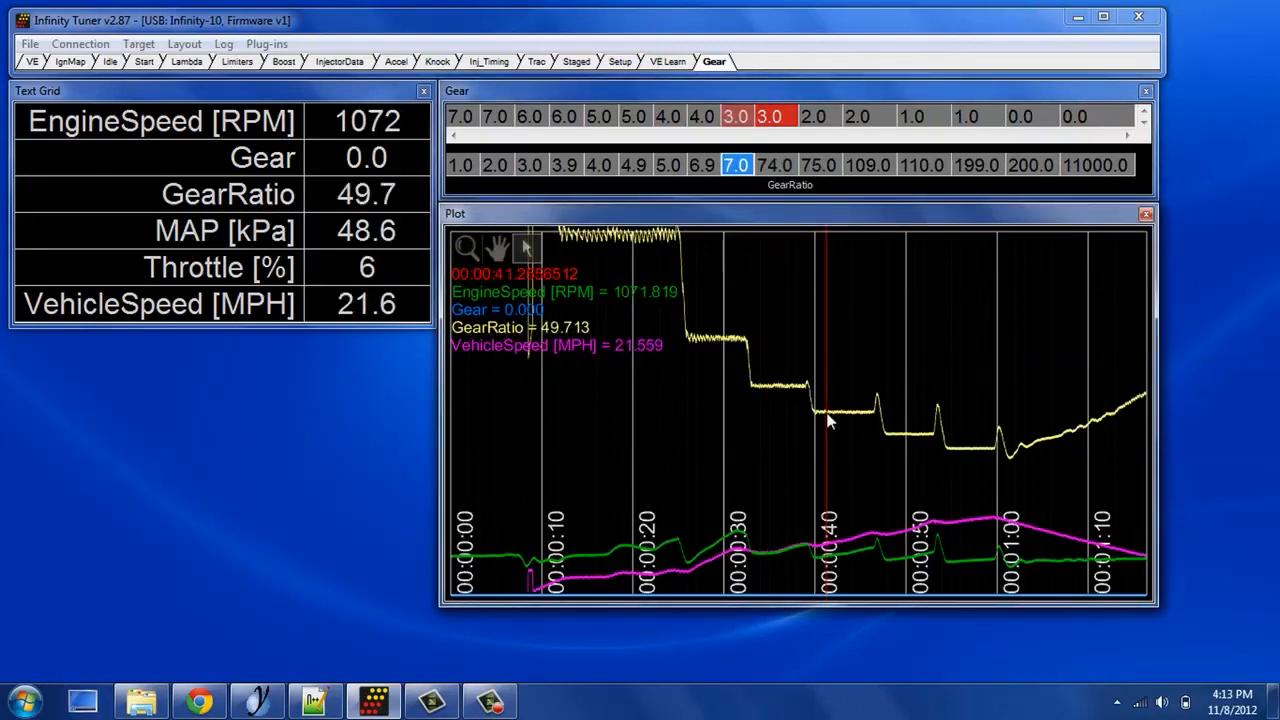
{"action": "mouse_move", "coordinate": [610, 344]}
{"action": "type", "text": "60"}
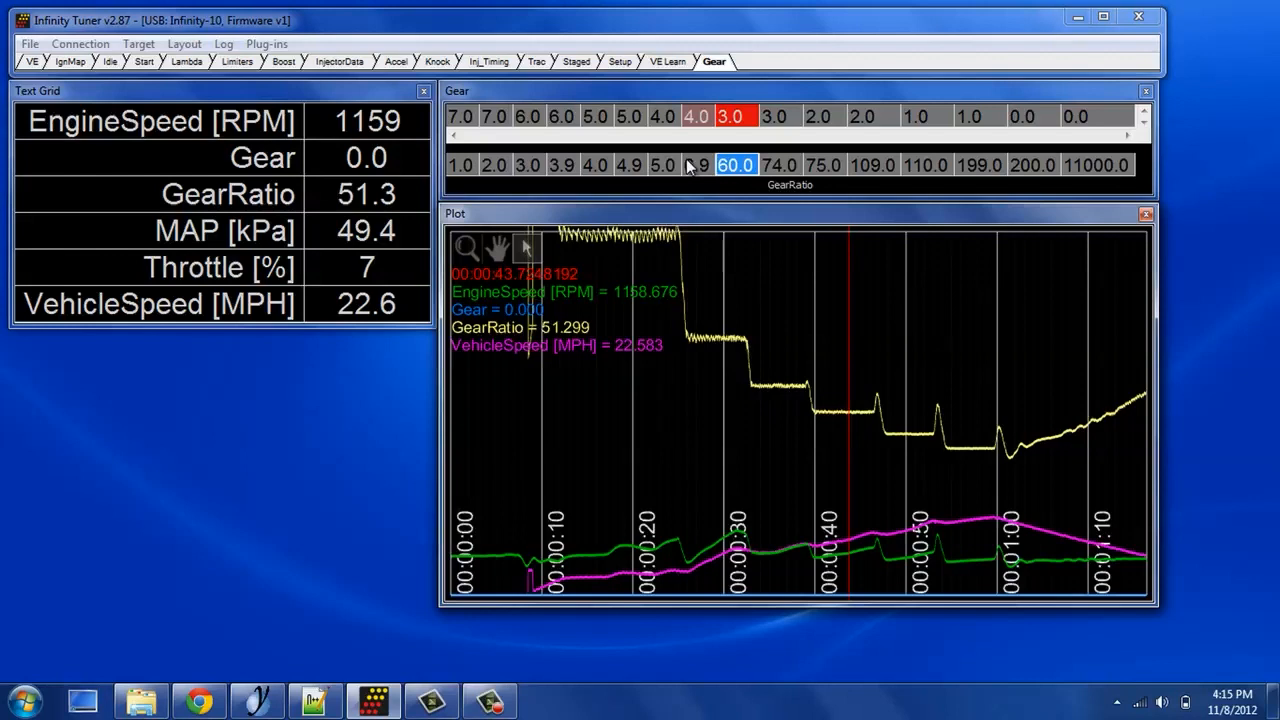
{"action": "left_click", "coordinate": [694, 164]}
{"action": "type", "text": "59"}
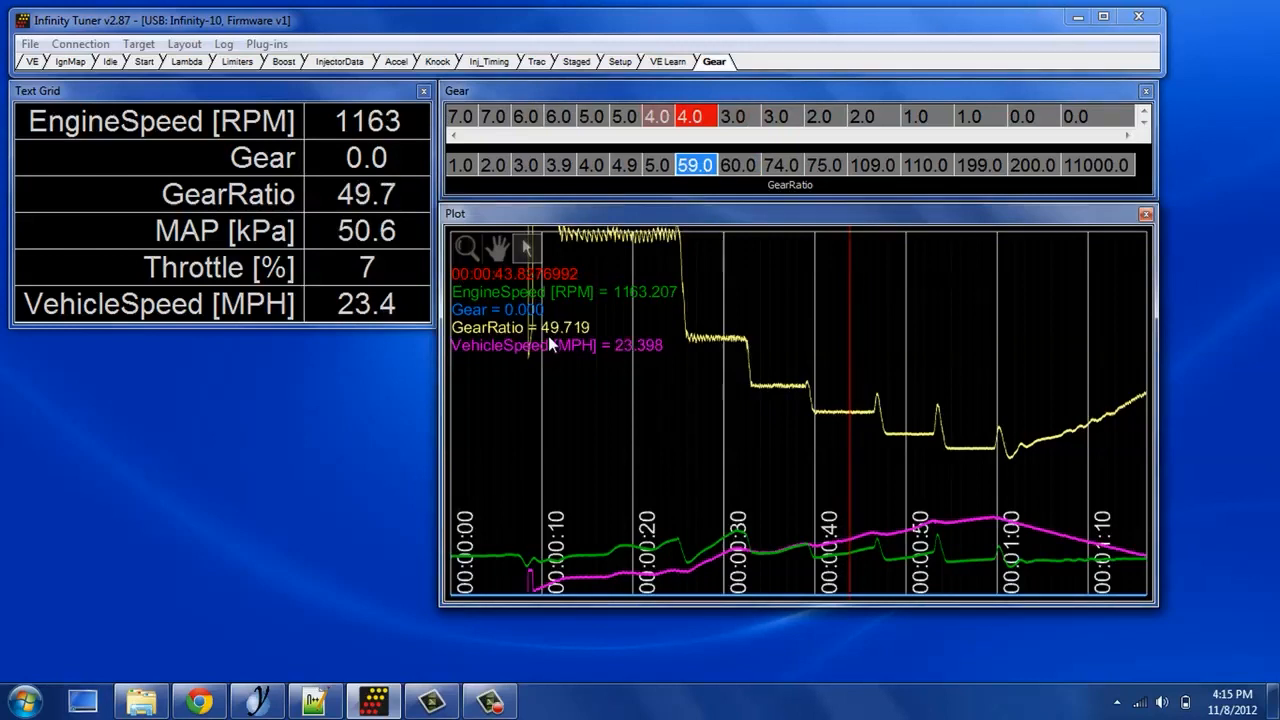
{"action": "mouse_move", "coordinate": [856, 444]}
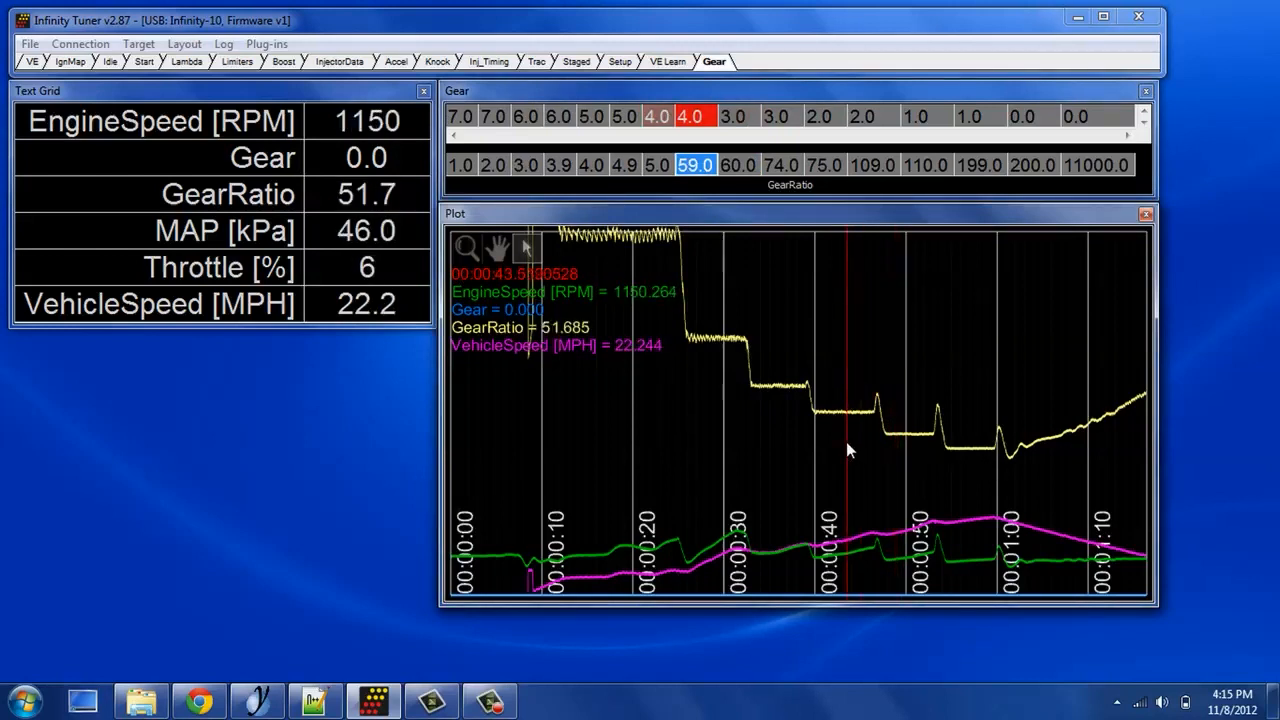
{"action": "mouse_move", "coordinate": [688, 180]}
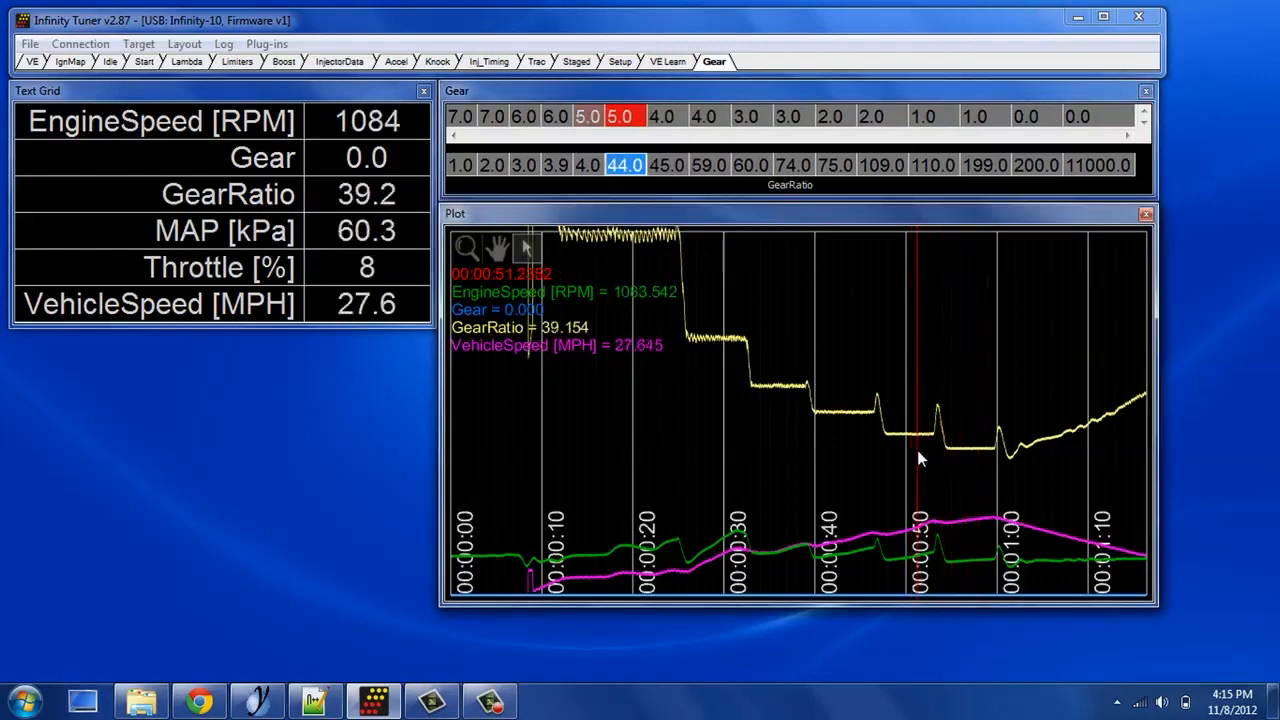
Set the lower GearRatio breakpoints to 24, 25, 34, 35, 44 and 45 and check them
{"action": "left_click", "coordinate": [588, 164]}
{"action": "type", "text": "35"}
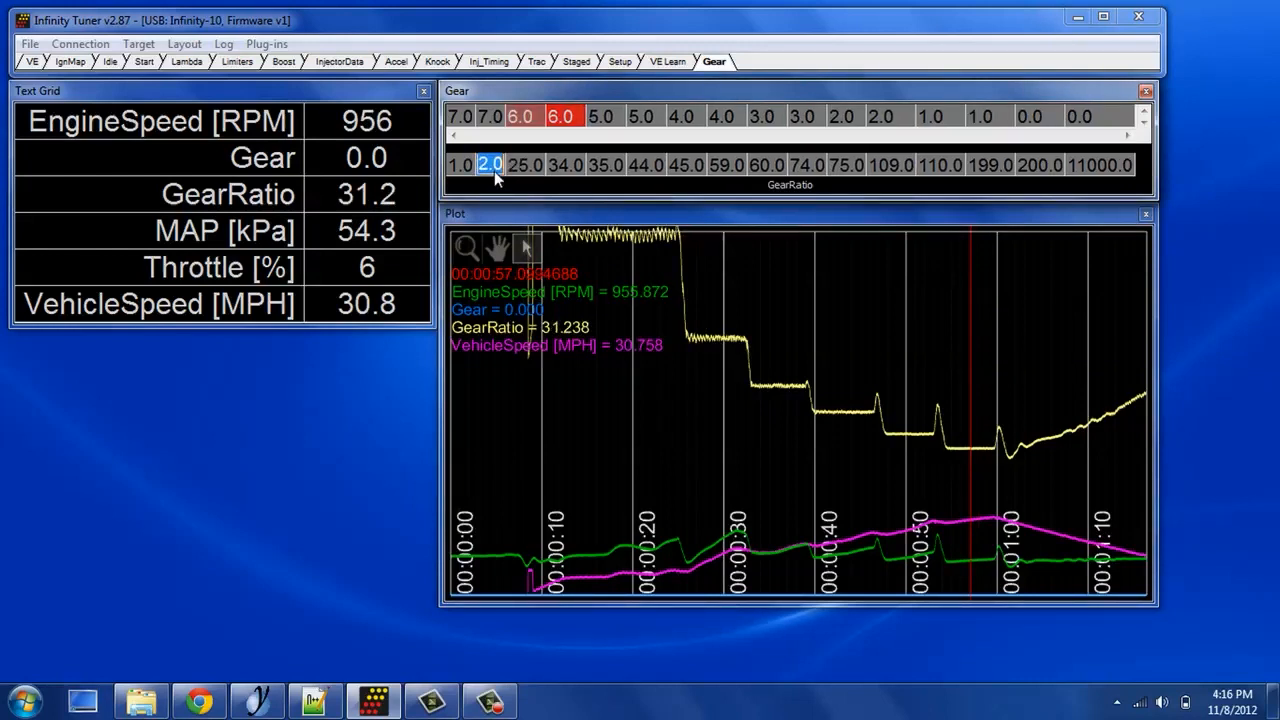
{"action": "left_click", "coordinate": [462, 164]}
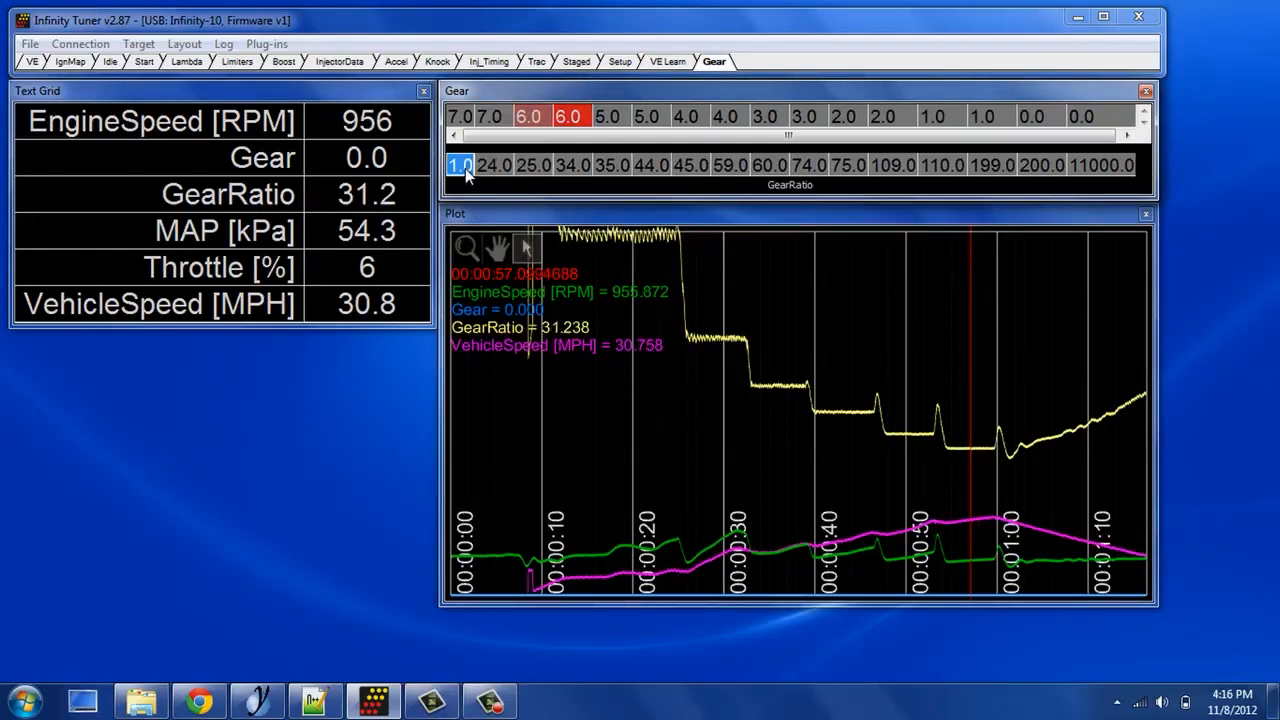
{"action": "left_click", "coordinate": [534, 164]}
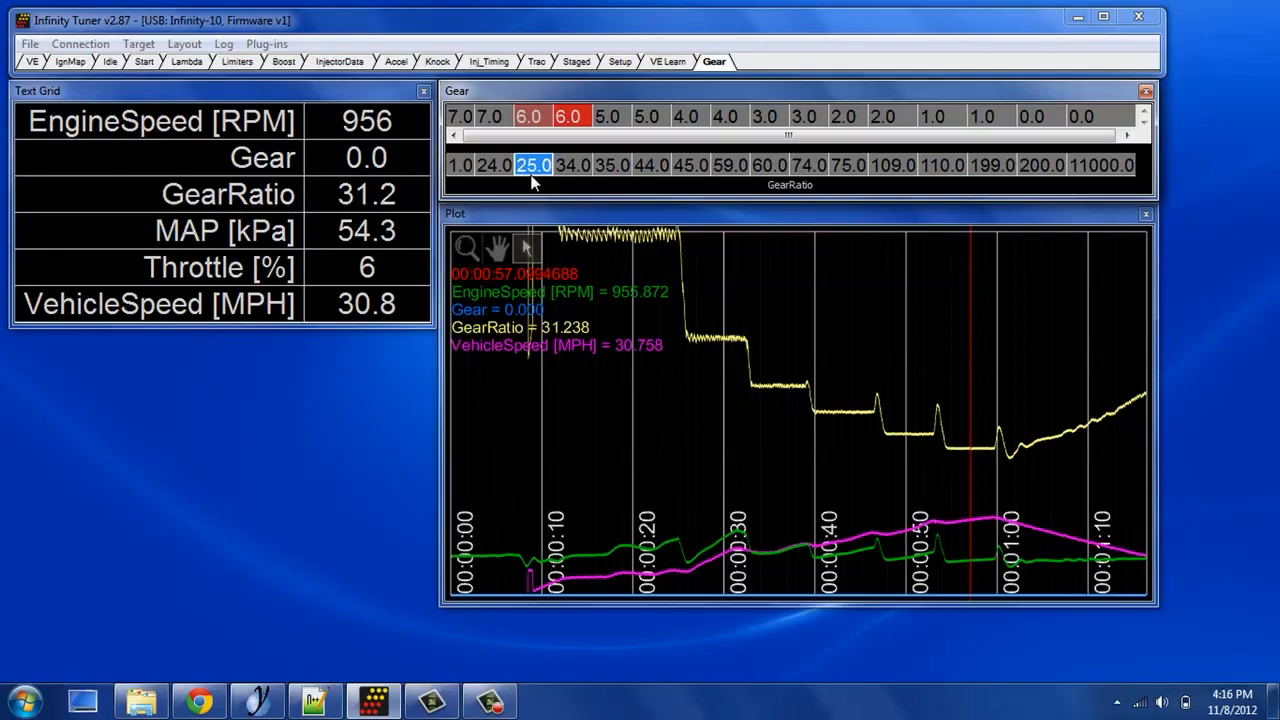
{"action": "mouse_move", "coordinate": [568, 172]}
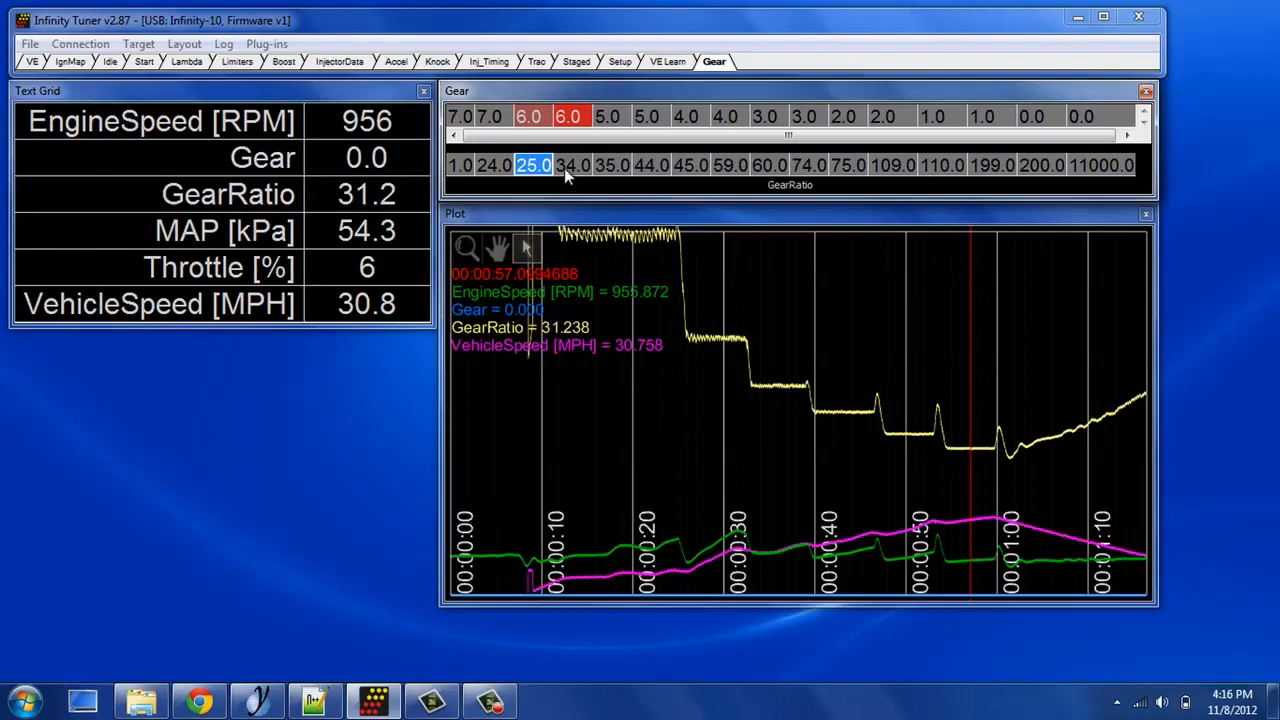
{"action": "left_click", "coordinate": [572, 164]}
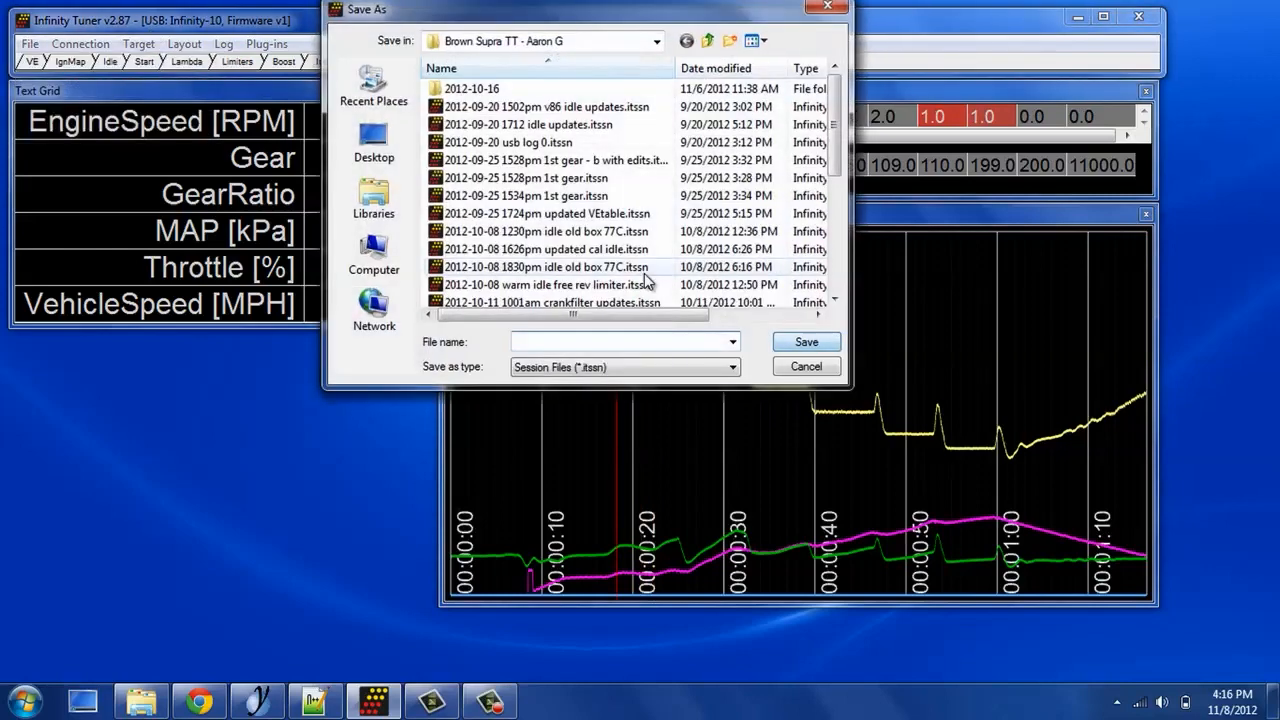
Save the session as 'gear 1-6 table update'
{"action": "type", "text": "gear"}
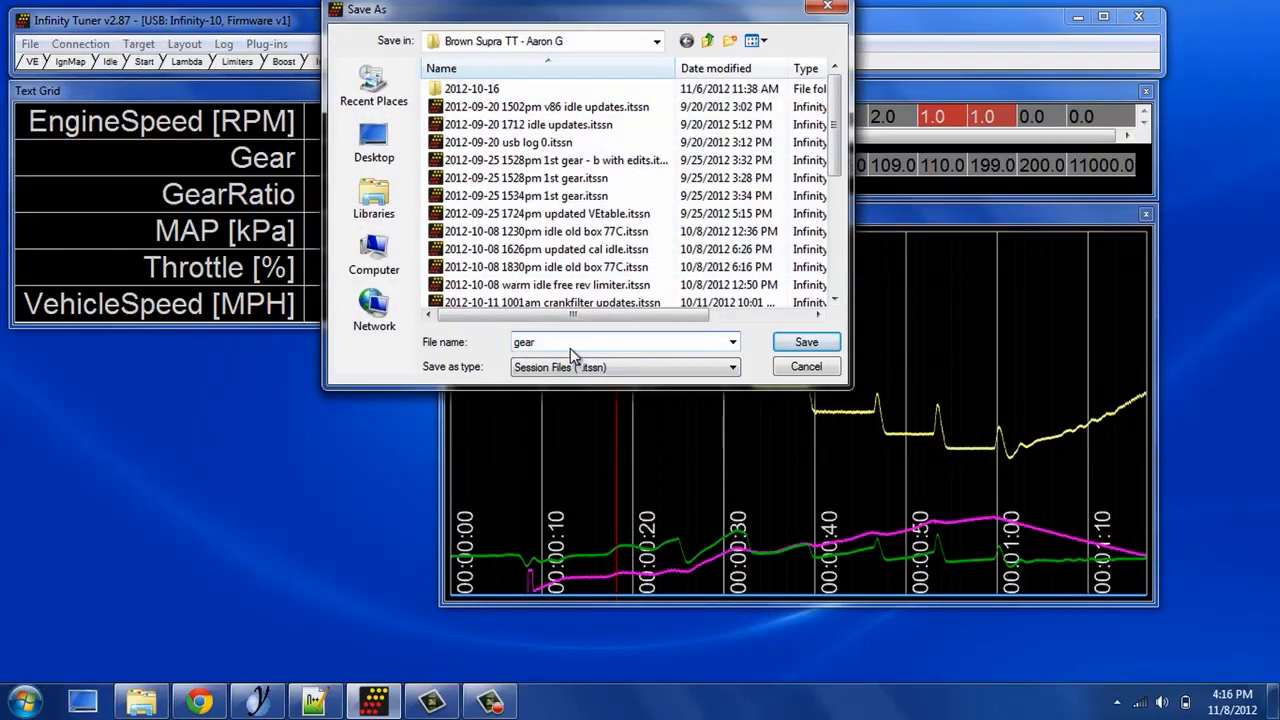
{"action": "type", "text": "1-6 ta"}
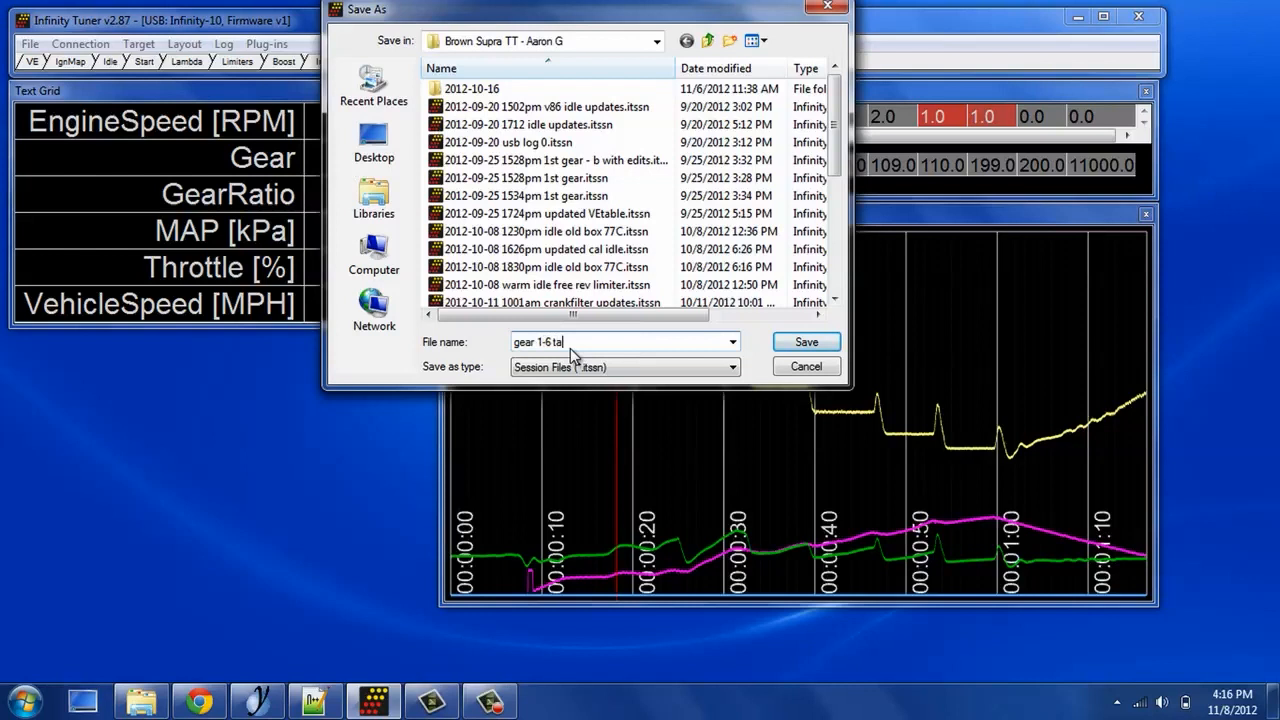
{"action": "left_click", "coordinate": [806, 340]}
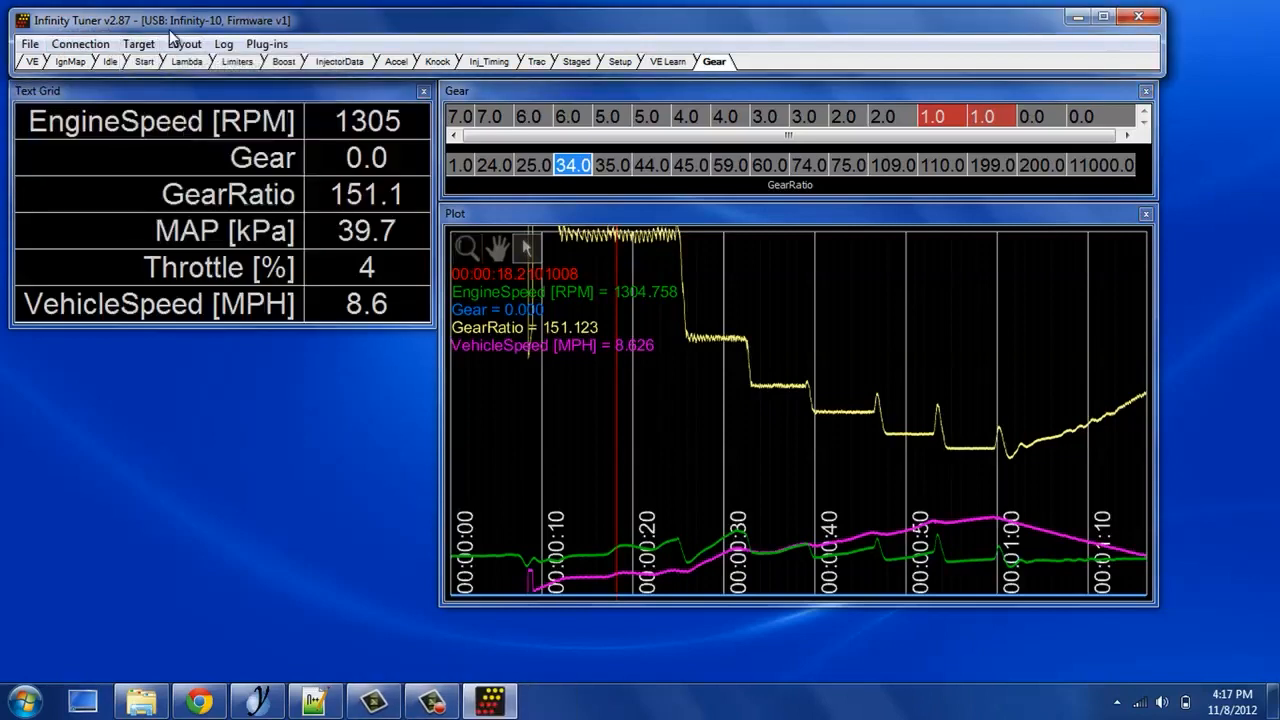
{"action": "mouse_move", "coordinate": [184, 44]}
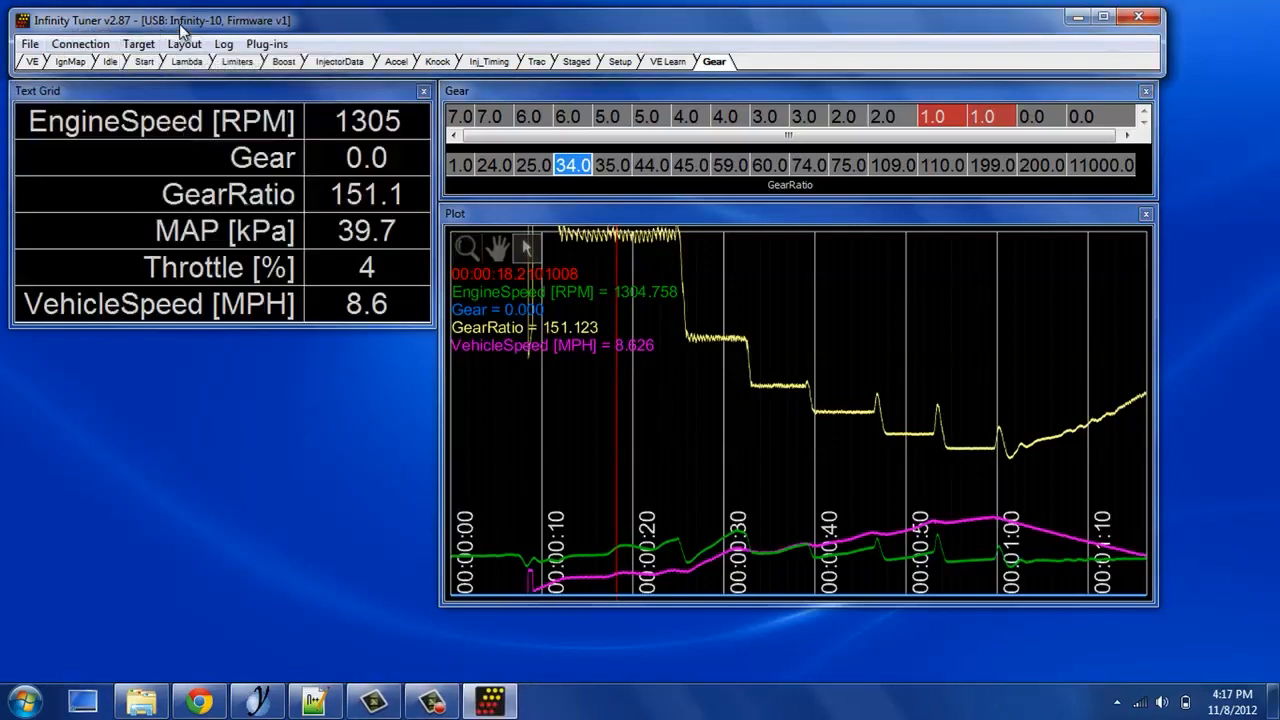
{"action": "mouse_move", "coordinate": [390, 150]}
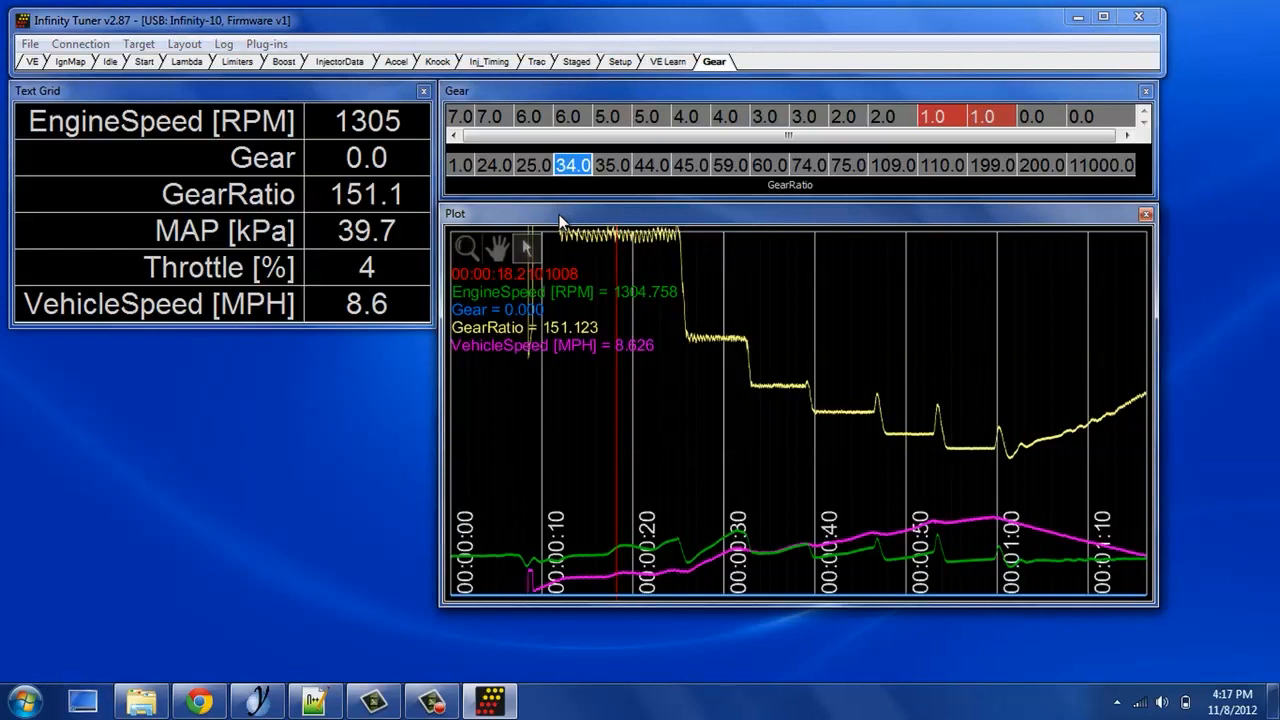
Disconnect from the ECU and reconnect over USB
{"action": "left_click", "coordinate": [108, 44]}
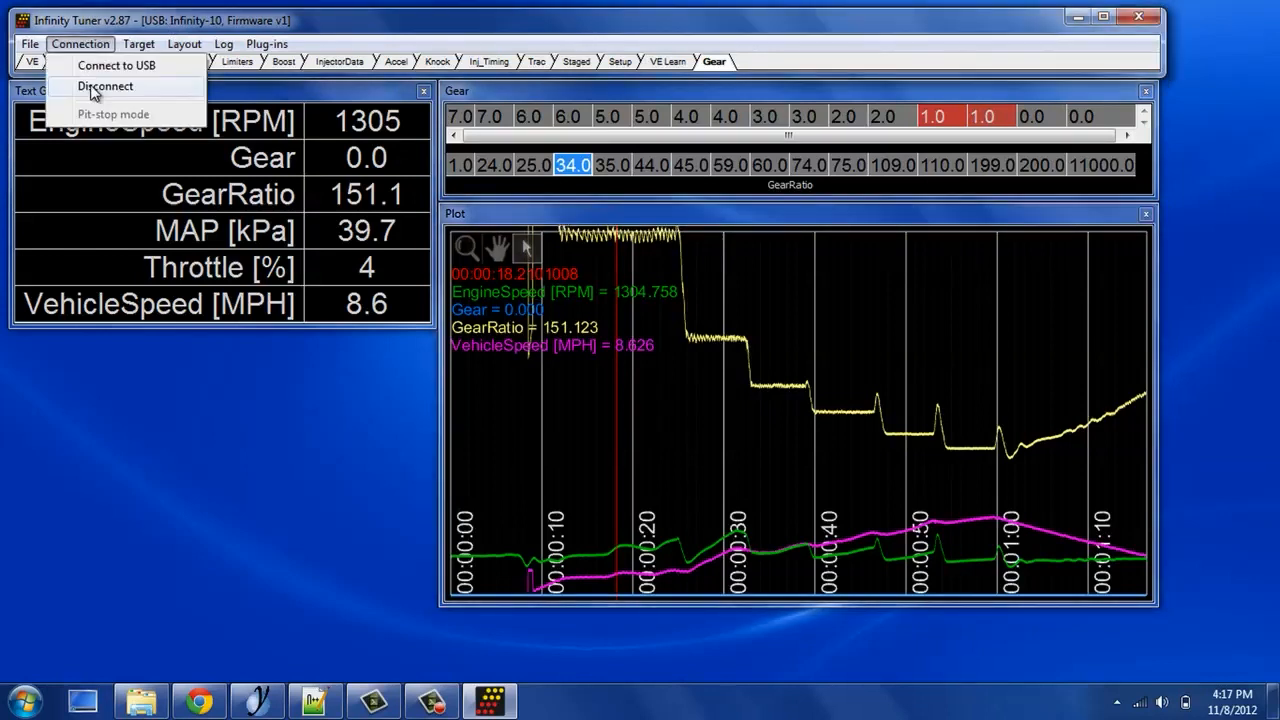
{"action": "left_click", "coordinate": [108, 88]}
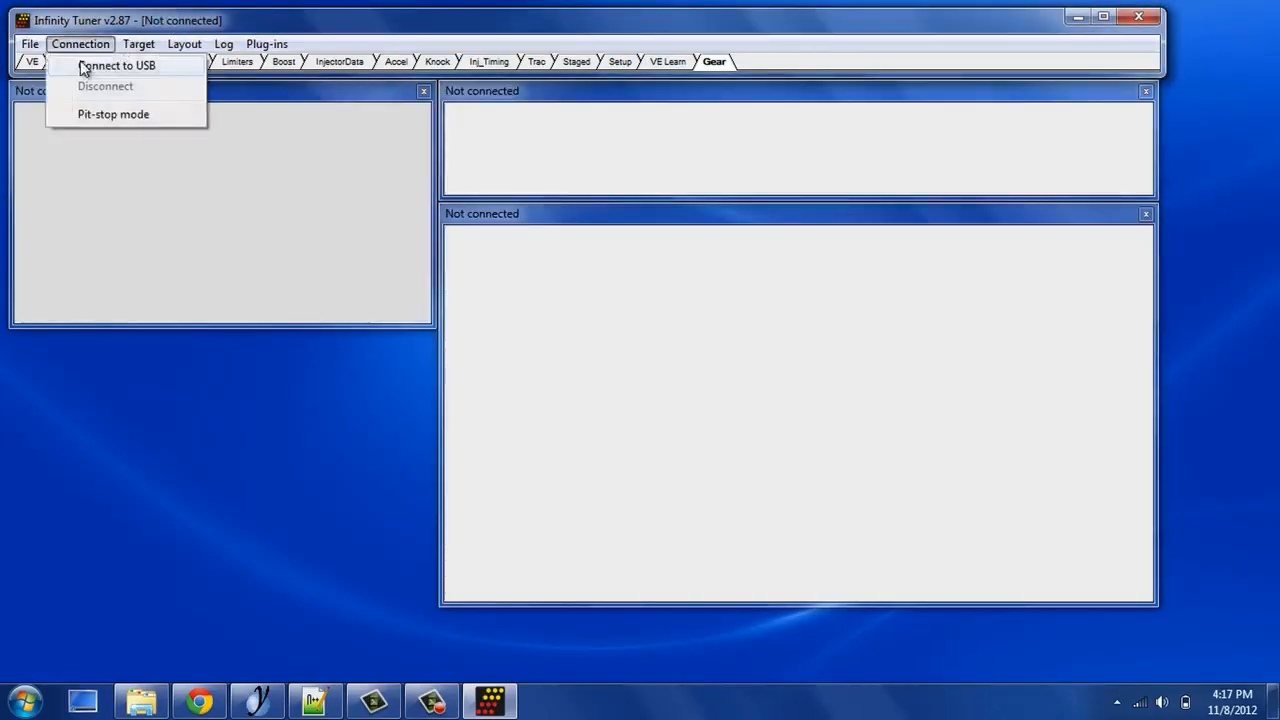
{"action": "left_click", "coordinate": [120, 66]}
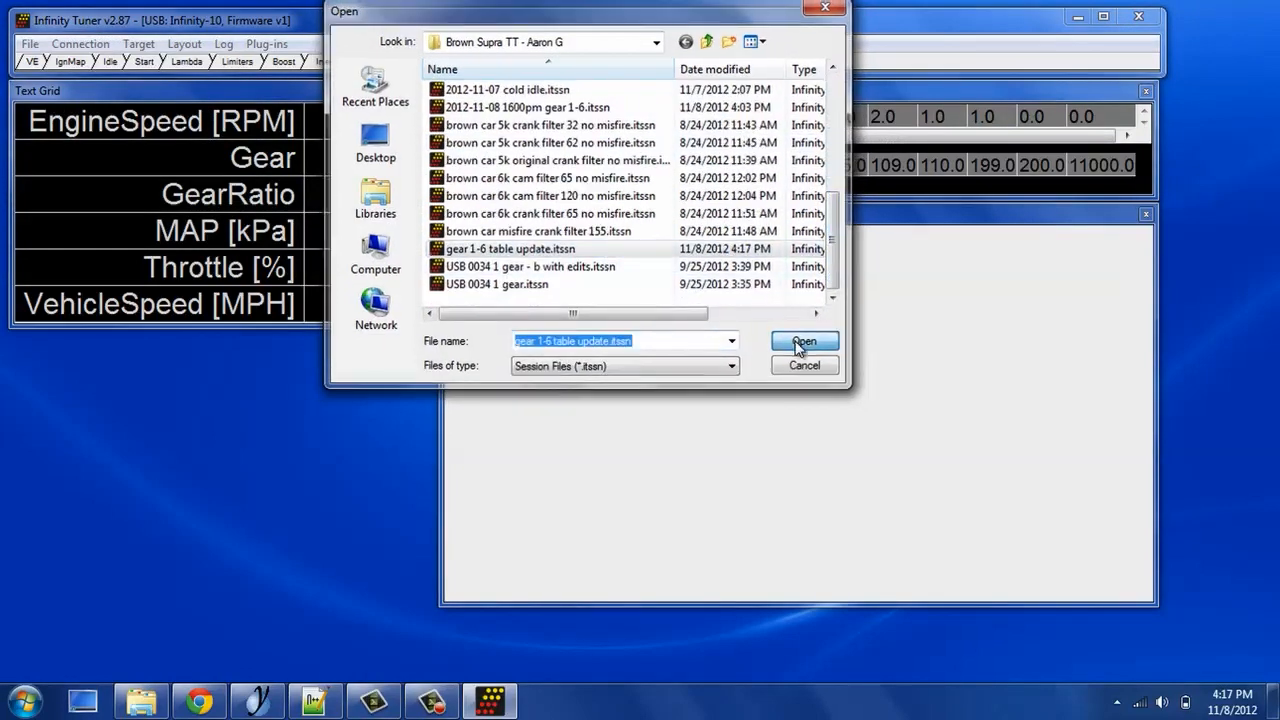
Load the 'gear 1-6 table update' session and check the 200.0 breakpoint
{"action": "left_click", "coordinate": [804, 340]}
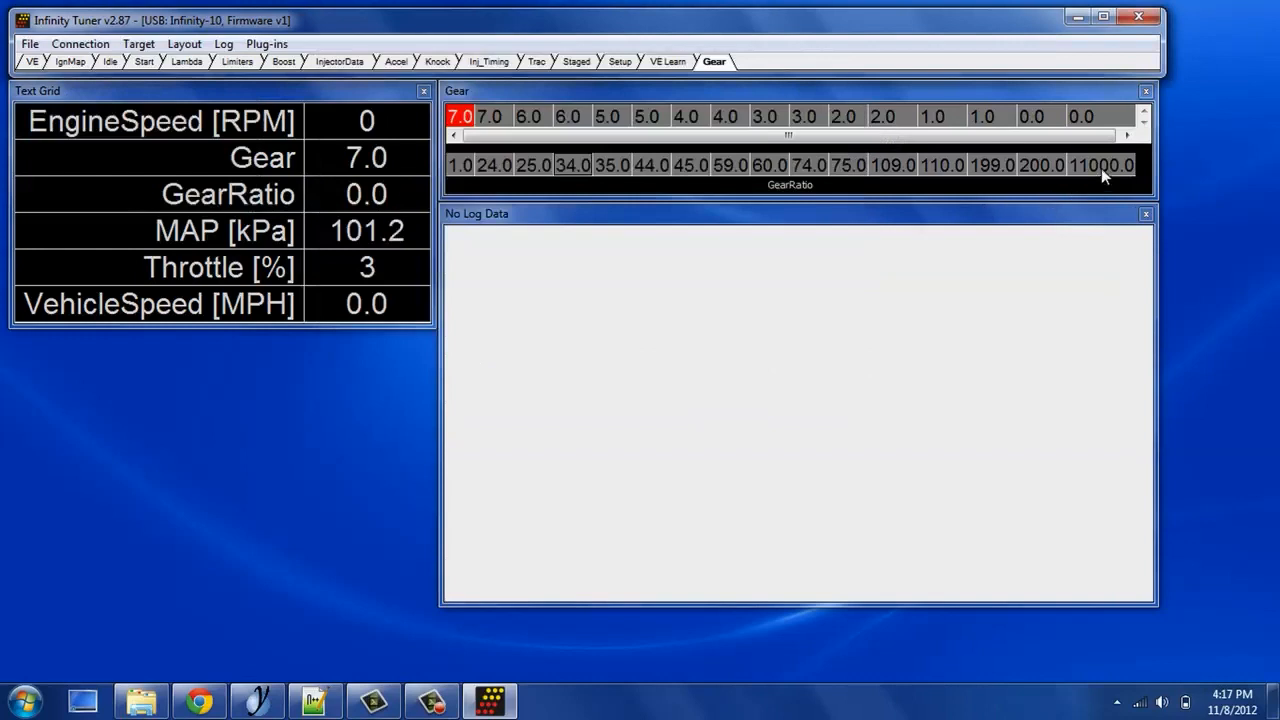
{"action": "left_click", "coordinate": [1044, 164]}
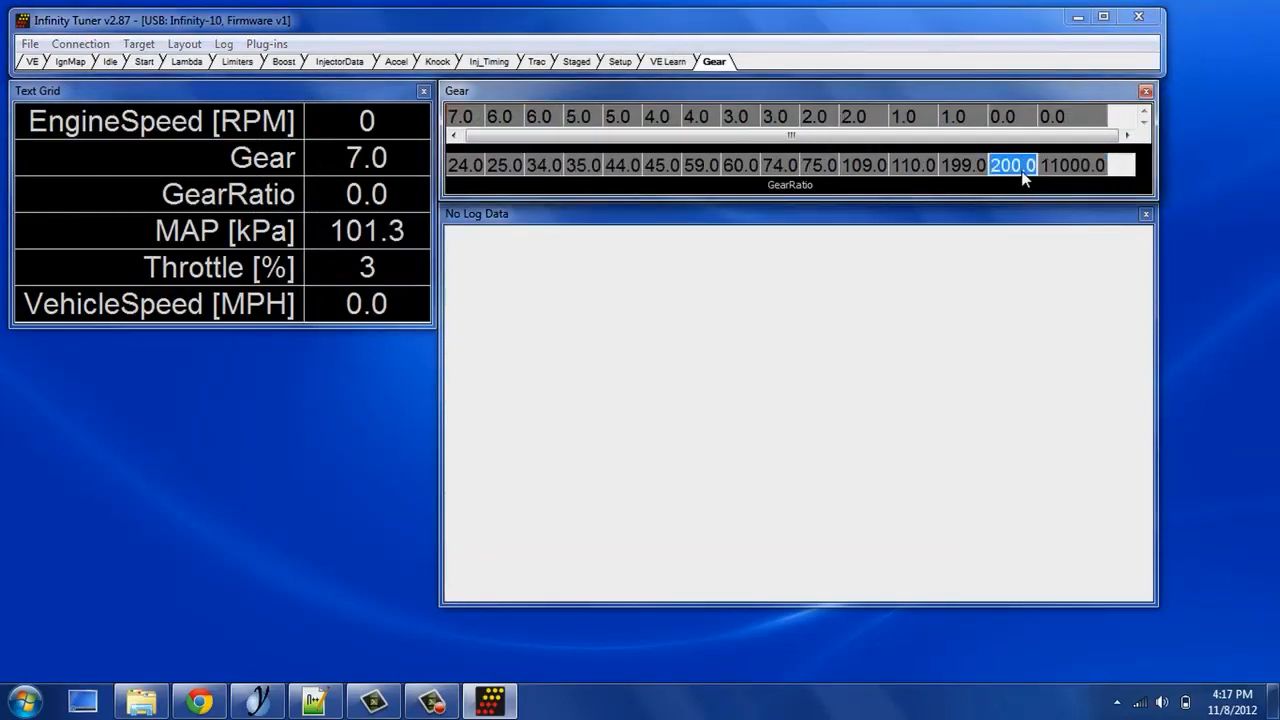